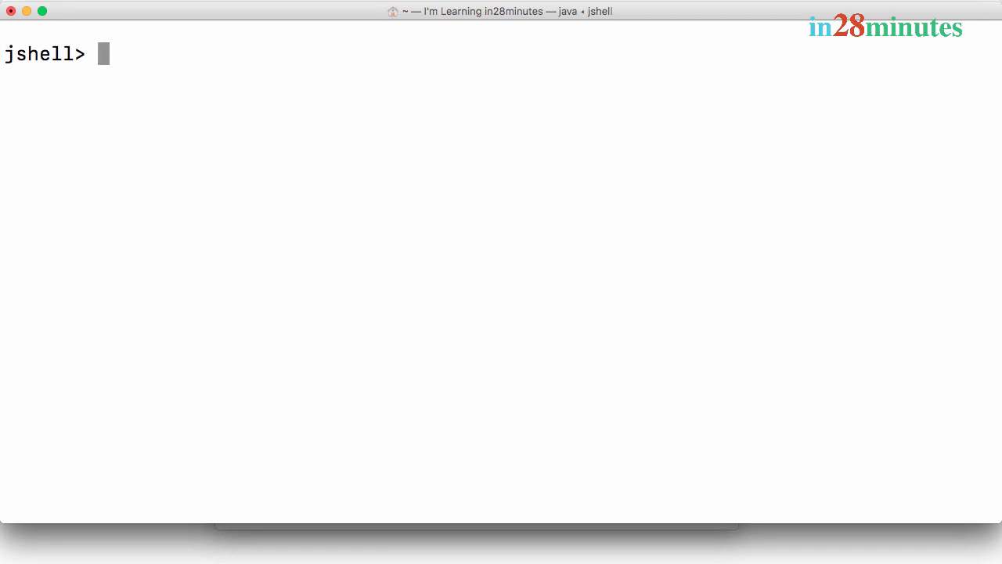
Write List.of(23,45,67,12).stream().filter at the jshell prompt.
{"action": "type", "text": "List.of"}
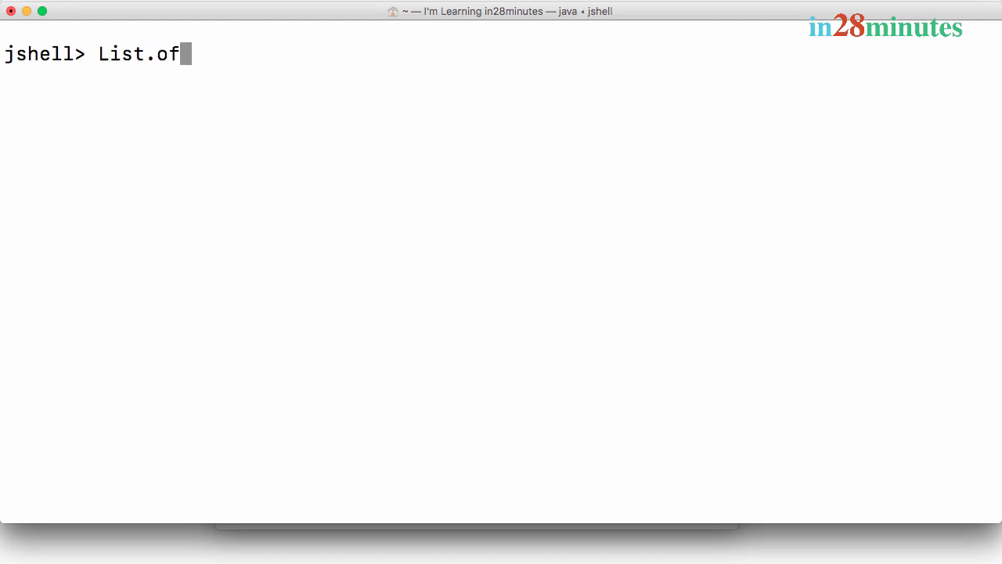
{"action": "type", "text": "(23"}
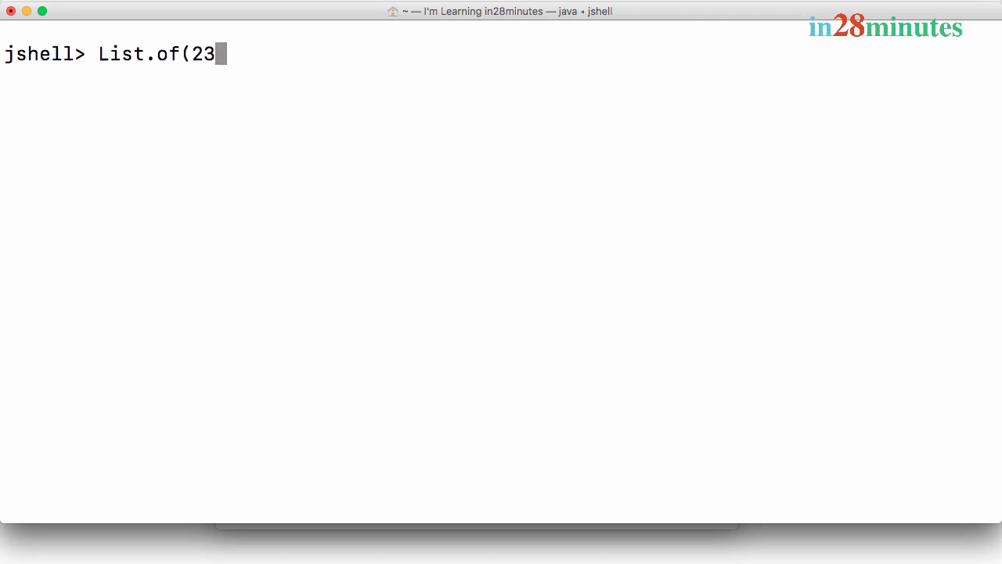
{"action": "type", "text": ",45,67"}
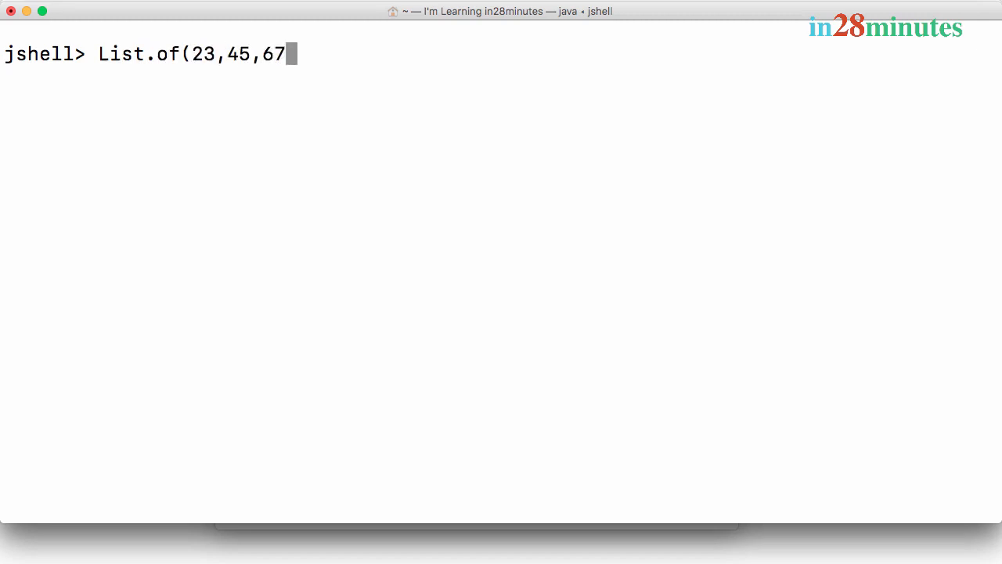
{"action": "type", "text": ",12)"}
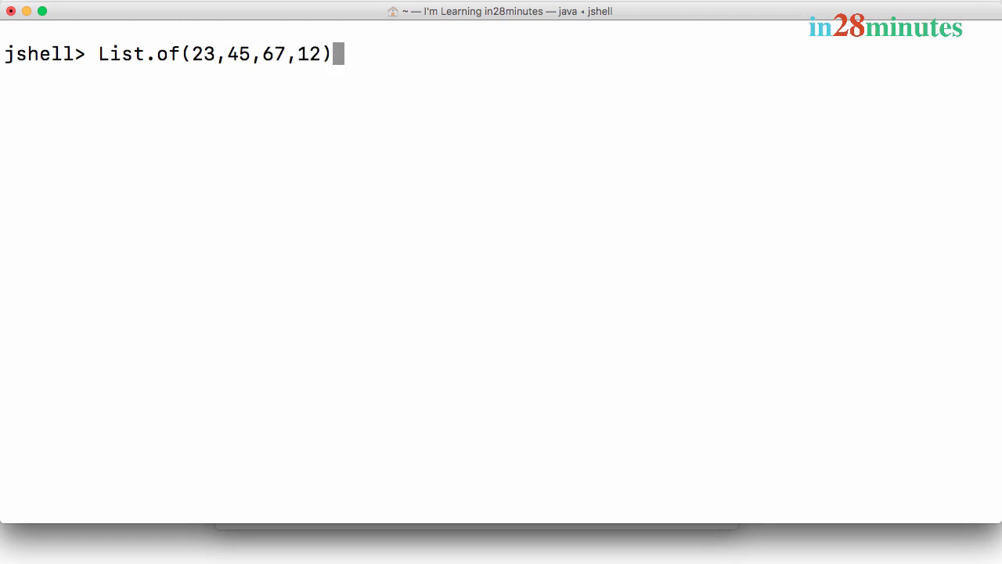
{"action": "type", "text": "."}
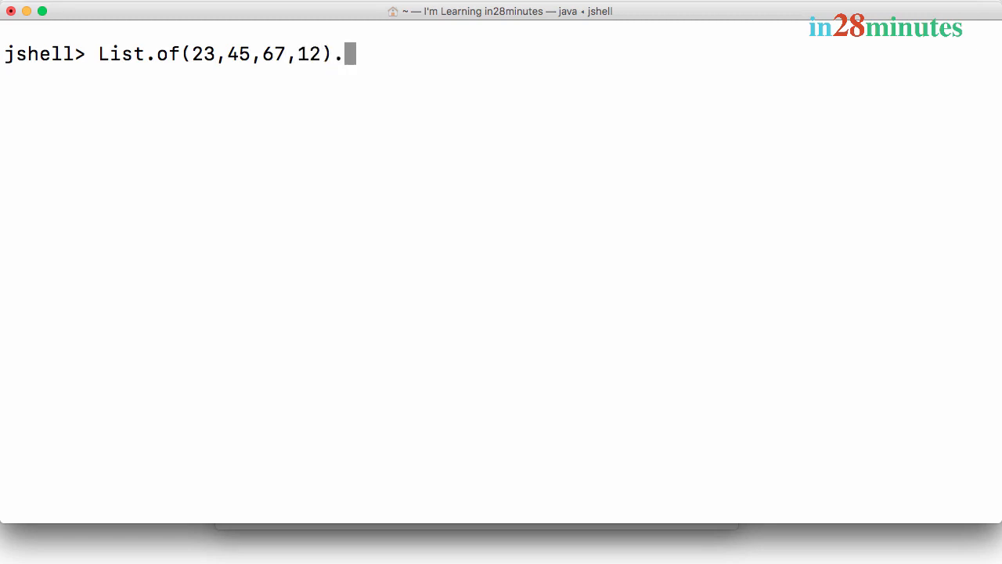
{"action": "type", "text": "fil"}
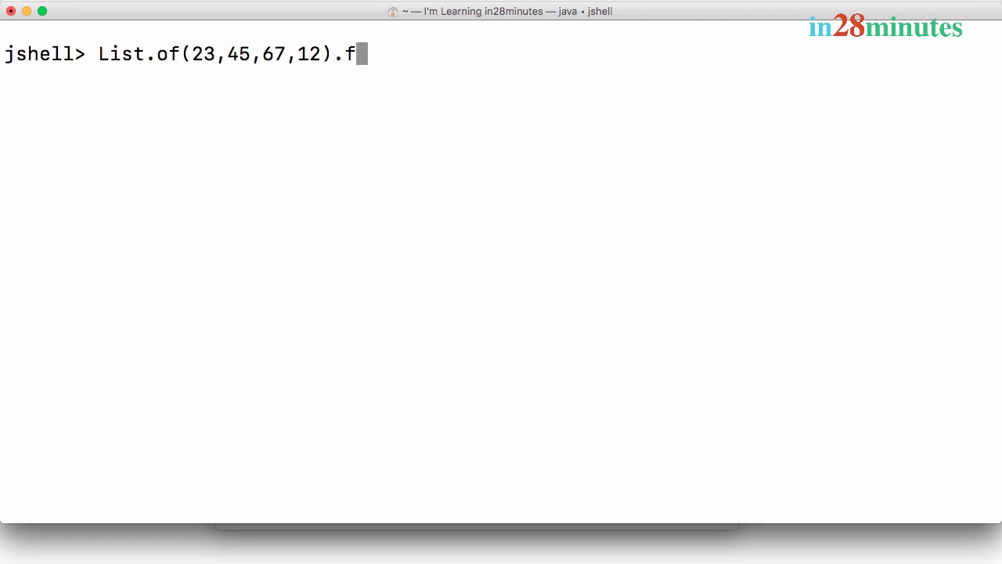
{"action": "type", "text": "stream"}
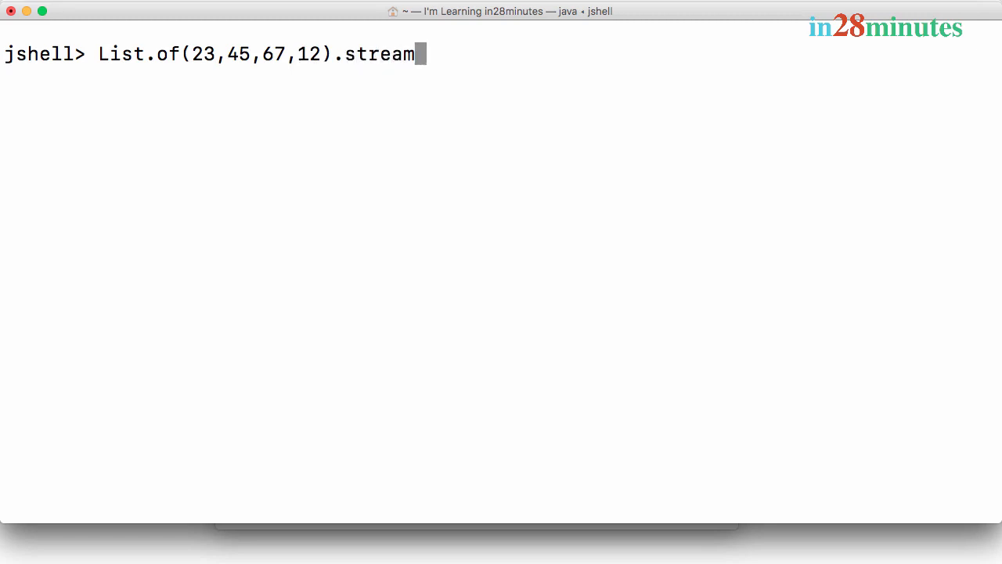
{"action": "type", "text": "().filter"}
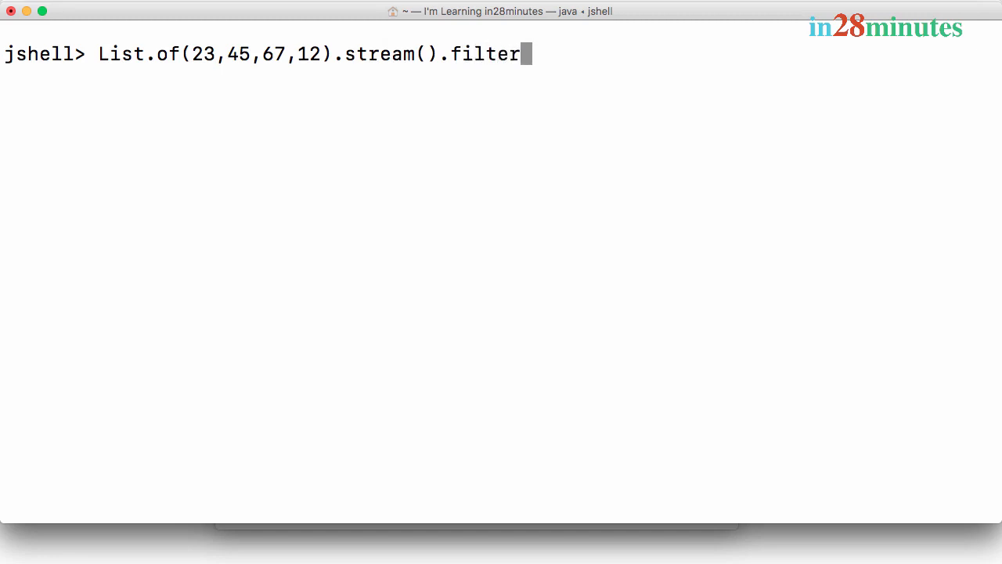
Add the even-number predicate (n -> n%2==0) and a trailing dot for the next call.
{"action": "type", "text": "("}
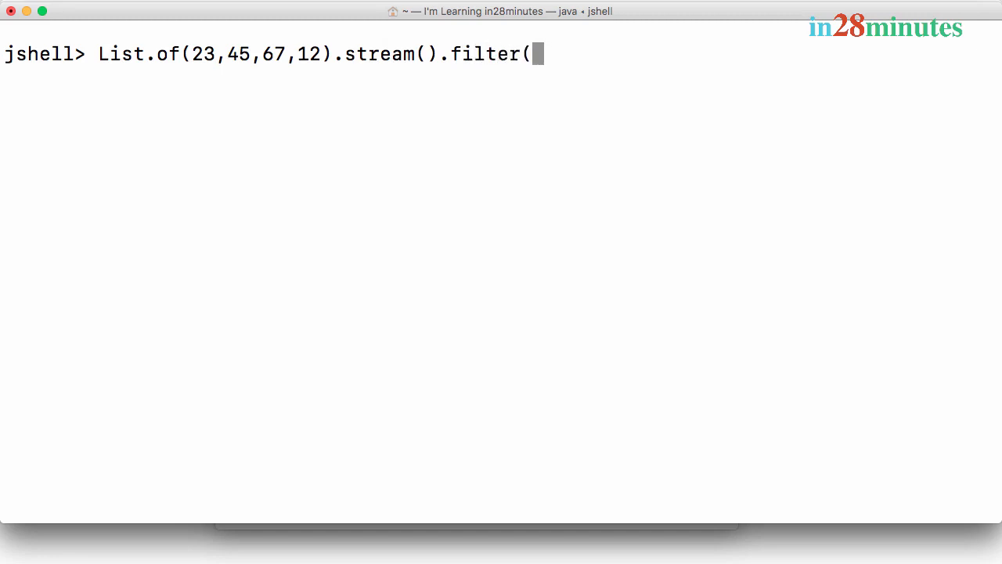
{"action": "type", "text": "n -"}
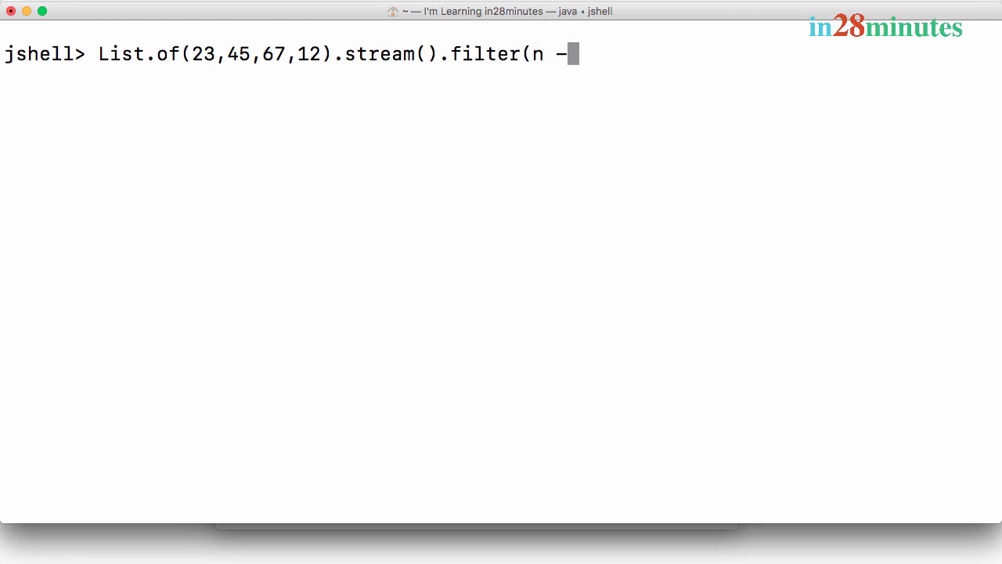
{"action": "type", "text": "> n"}
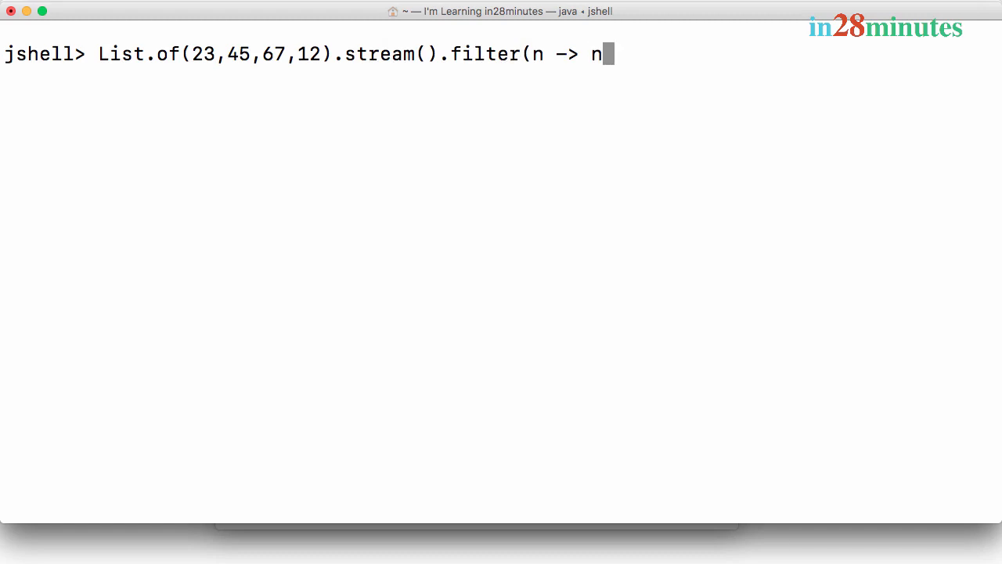
{"action": "type", "text": "%2=="}
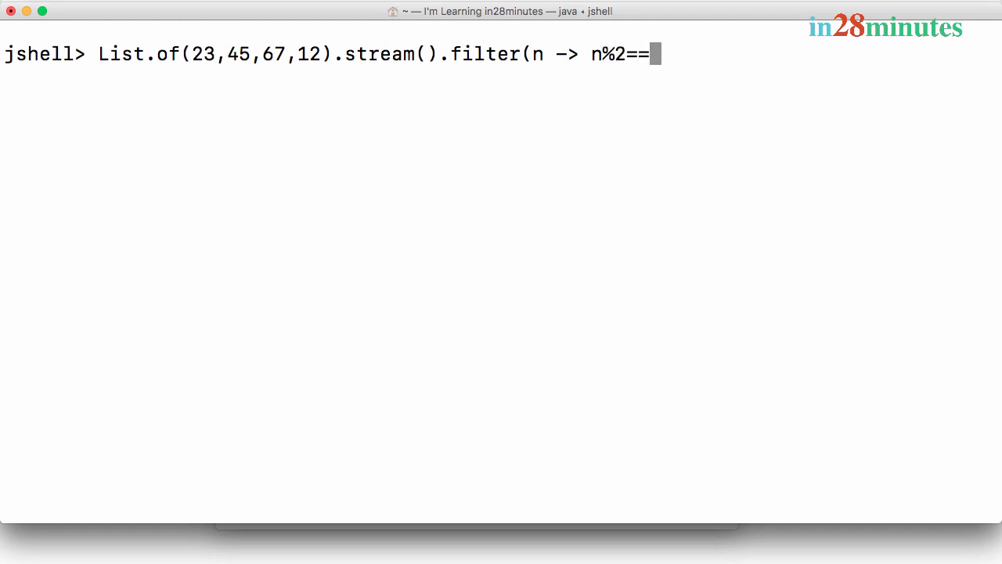
{"action": "type", "text": "0)"}
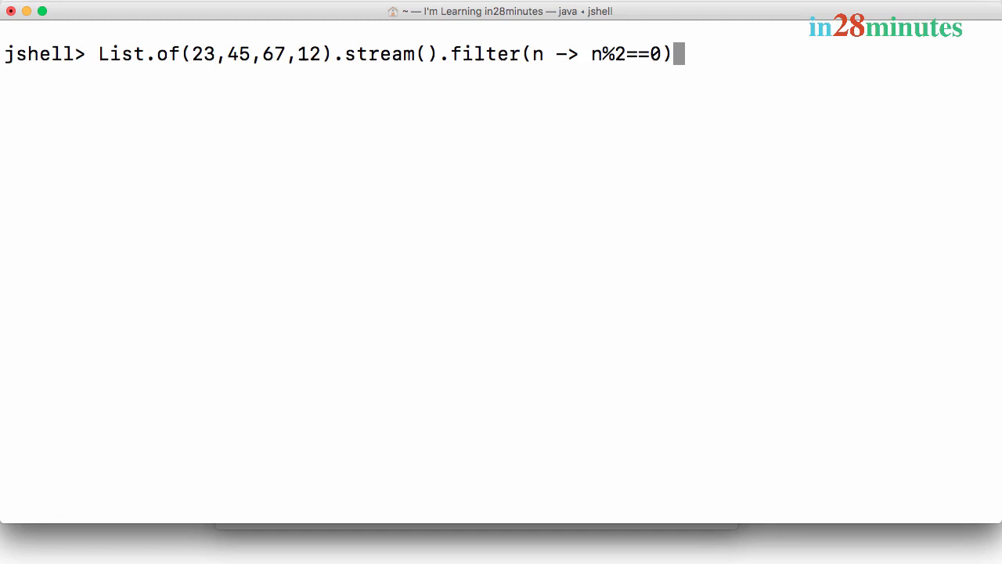
{"action": "type", "text": "."}
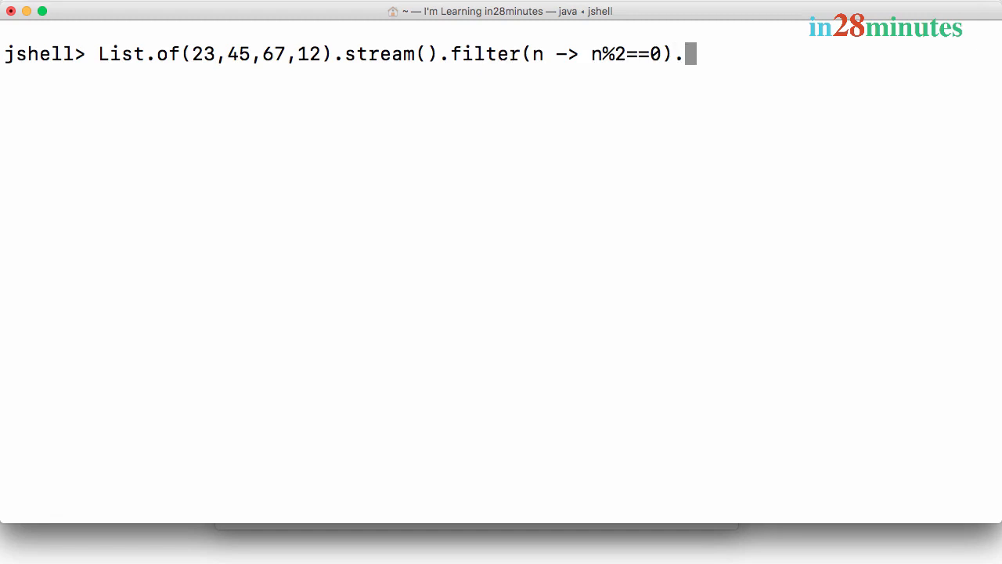
Begin the max call with the comparator parameters (n1,n2) ->.
{"action": "type", "text": "ms"}
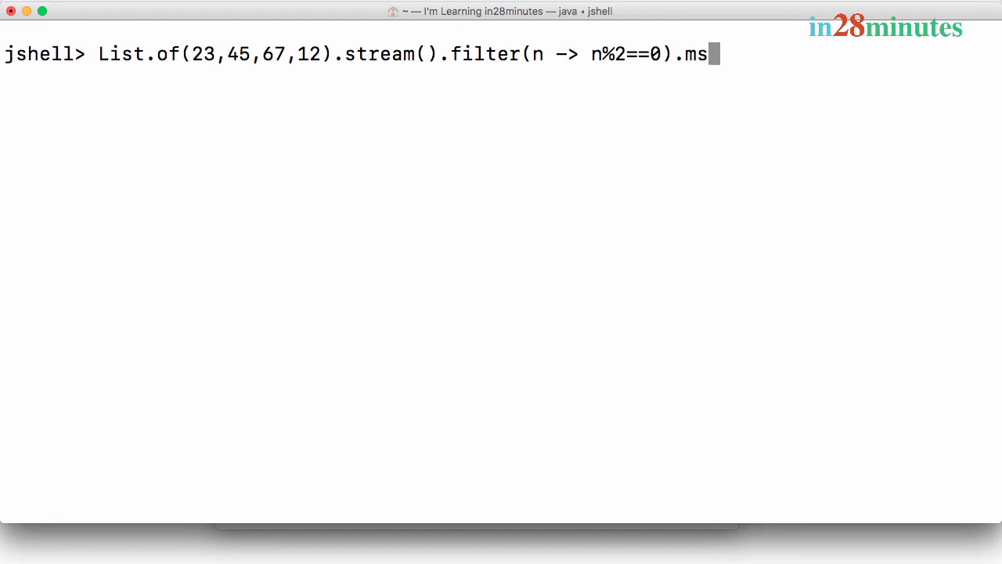
{"action": "type", "text": "ax("}
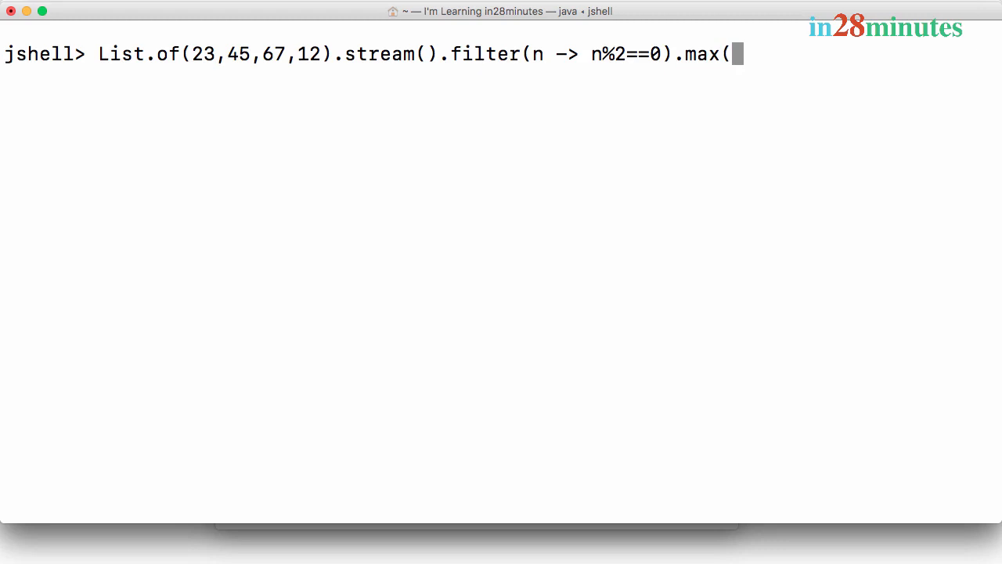
{"action": "type", "text": "(n"}
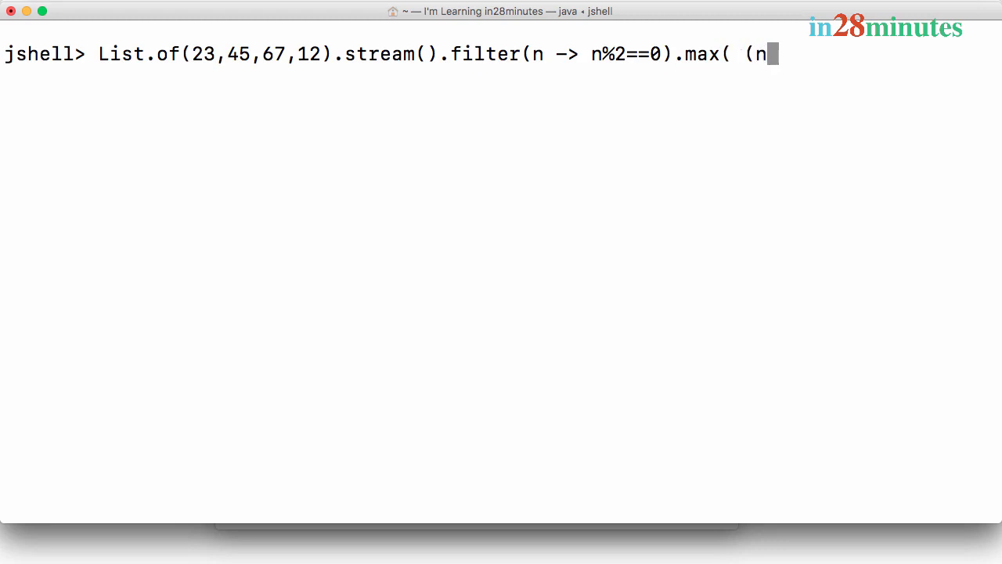
{"action": "type", "text": "1,n2"}
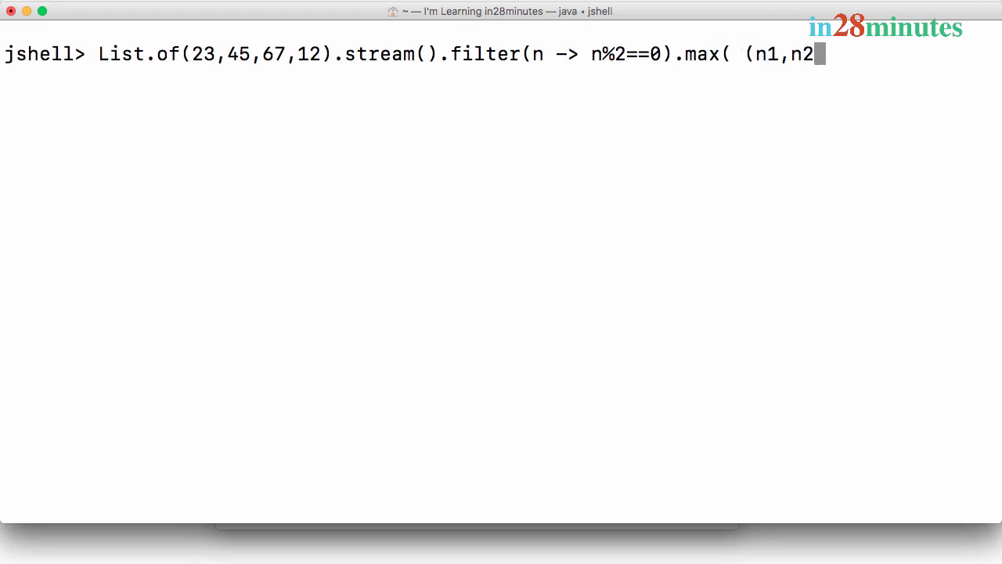
{"action": "type", "text": ") ->"}
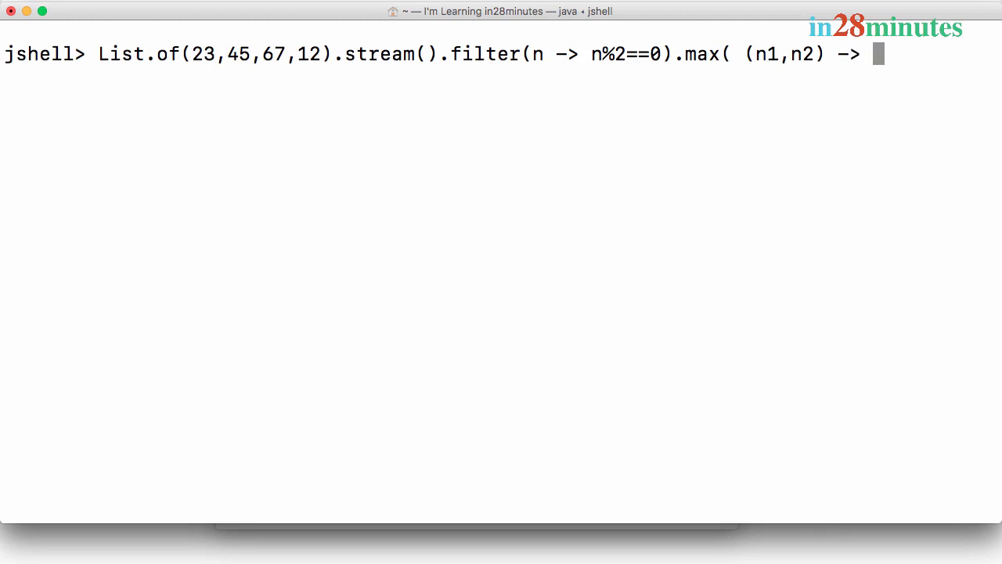
Complete the comparator body Integer.compare(n1,n2) and close the max call.
{"action": "type", "text": "Integer."}
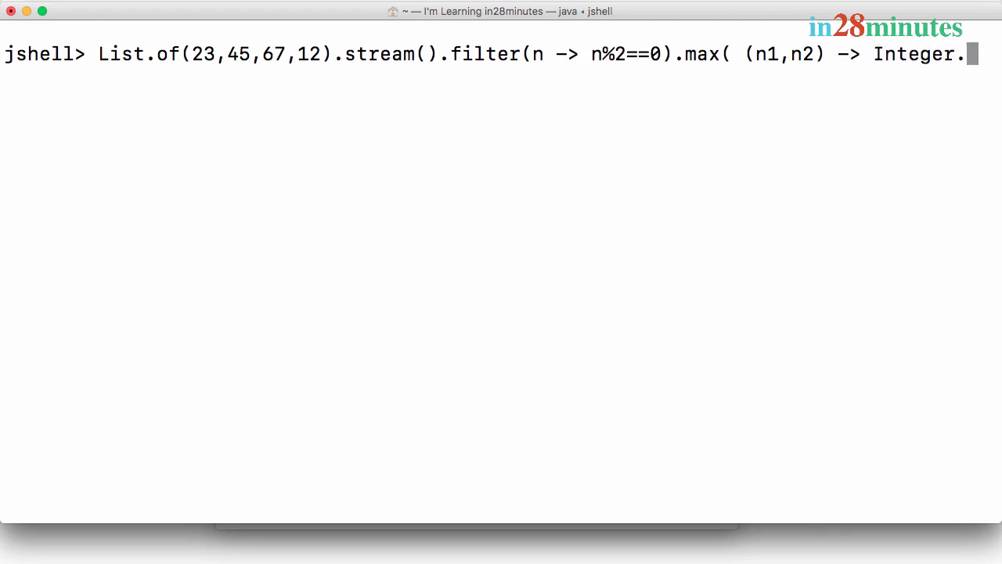
{"action": "type", "text": "mpare"}
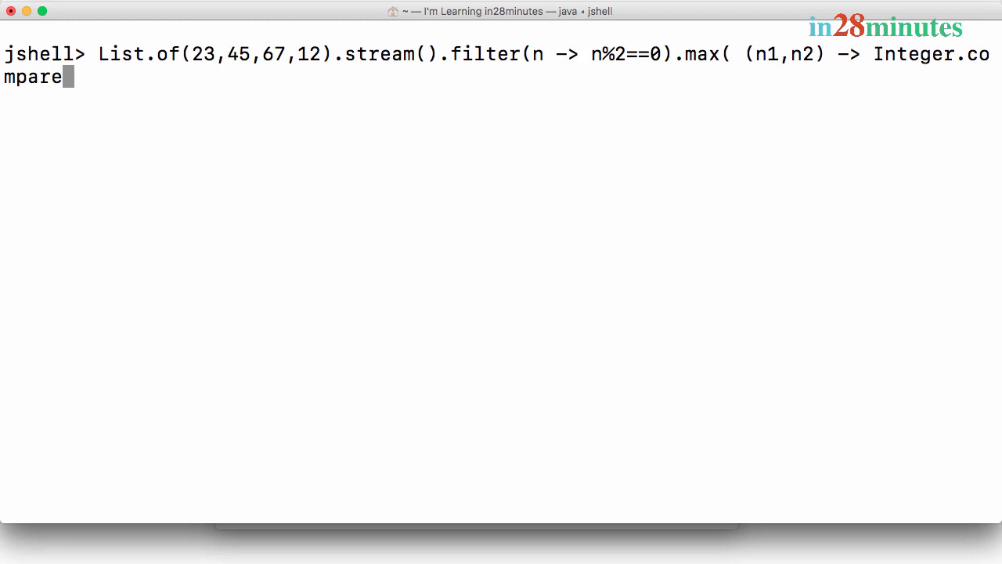
{"action": "type", "text": "(n1,"}
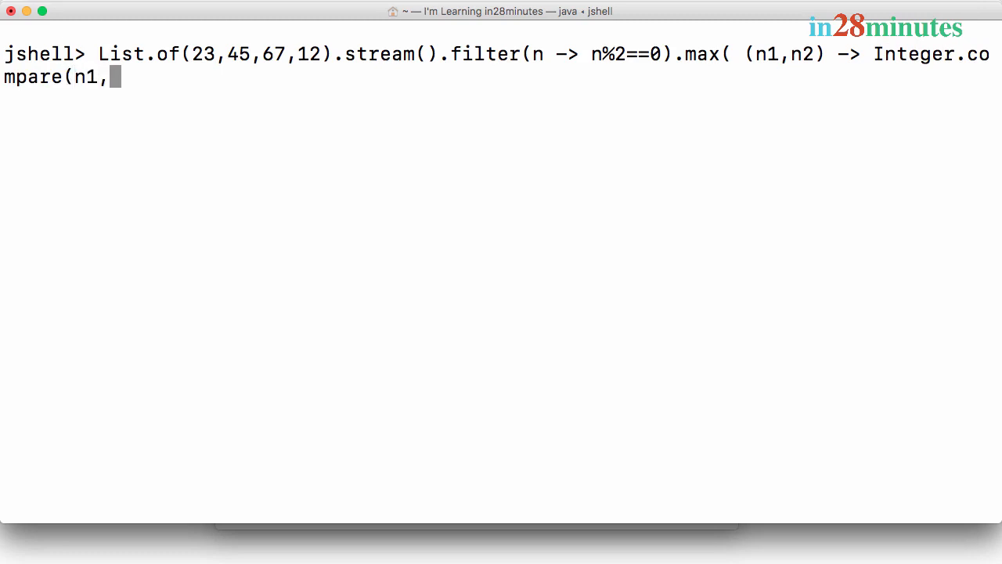
{"action": "type", "text": "n2"}
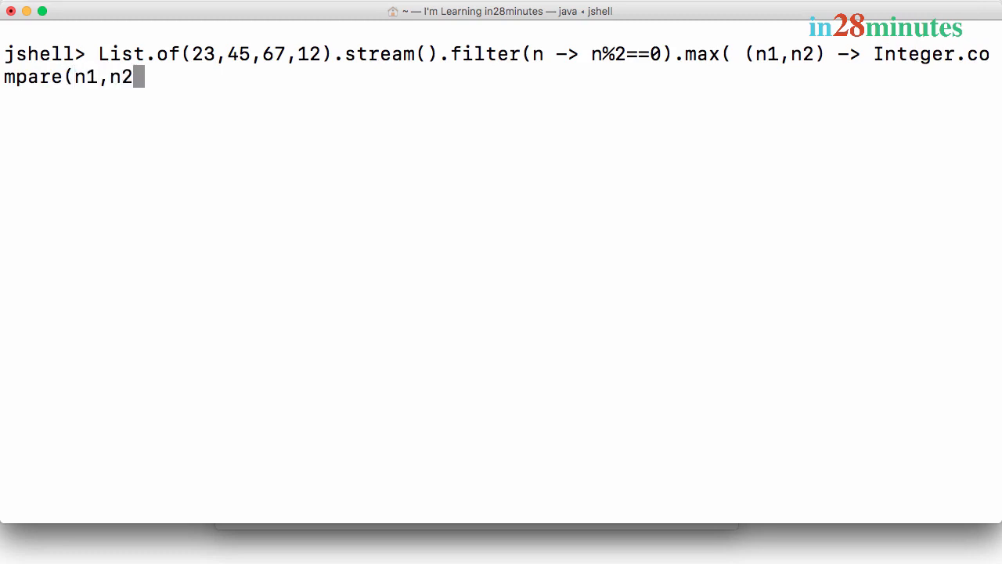
{"action": "type", "text": ")"}
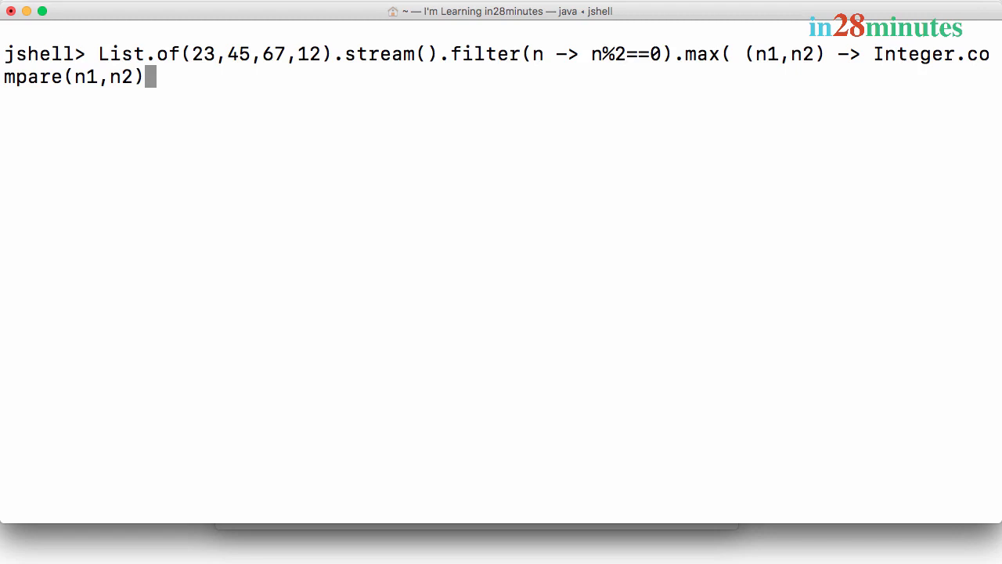
{"action": "type", "text": ")"}
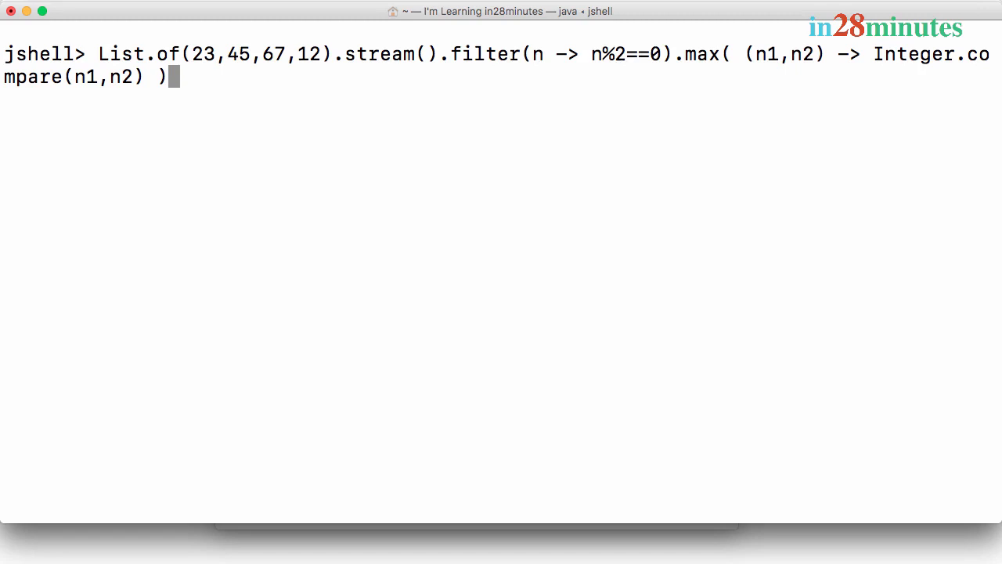
Run the max expression giving $39 as Optional[12], then $39.get() returning 12.
{"action": "key", "text": "Return"}
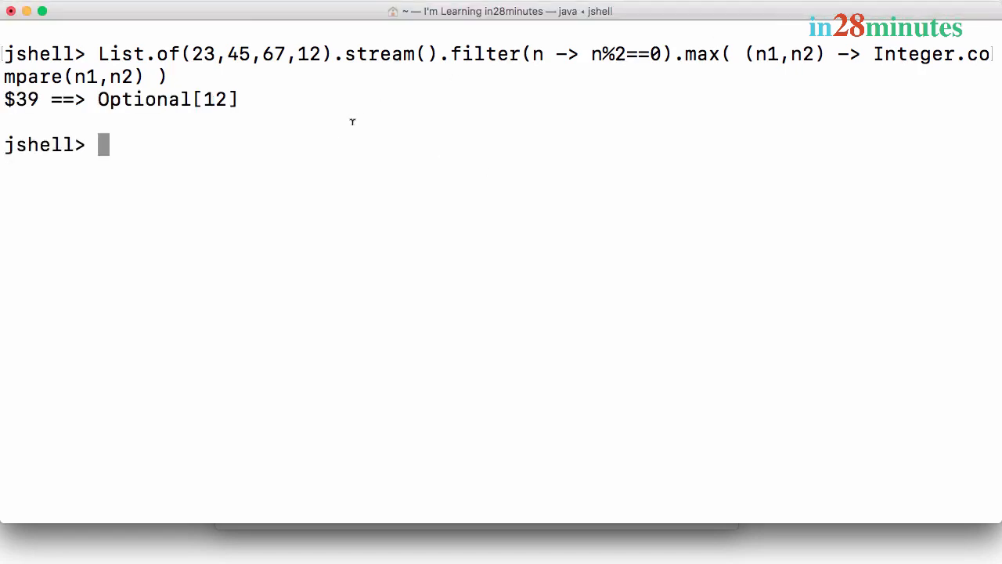
{"action": "type", "text": "$"}
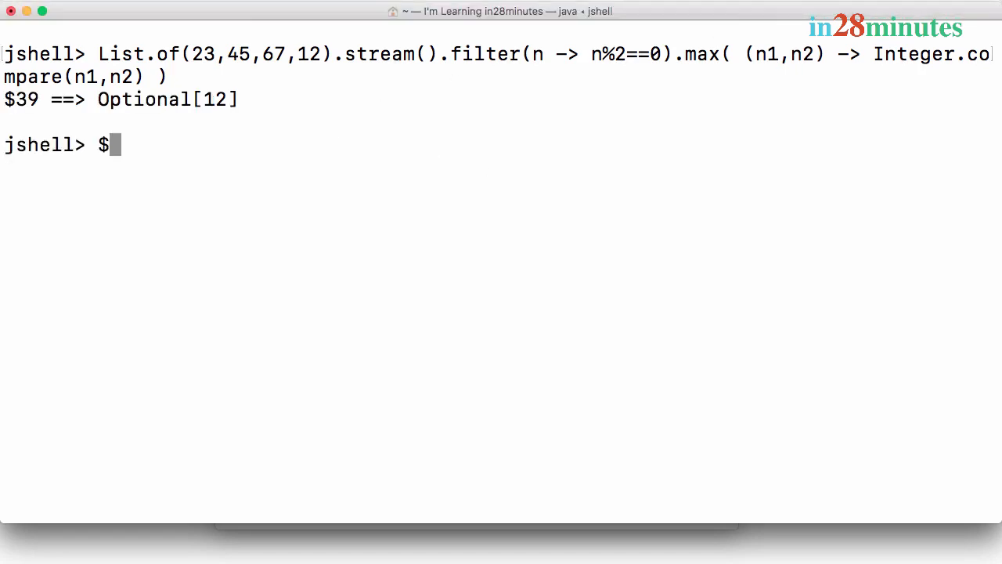
{"action": "type", "text": "39."}
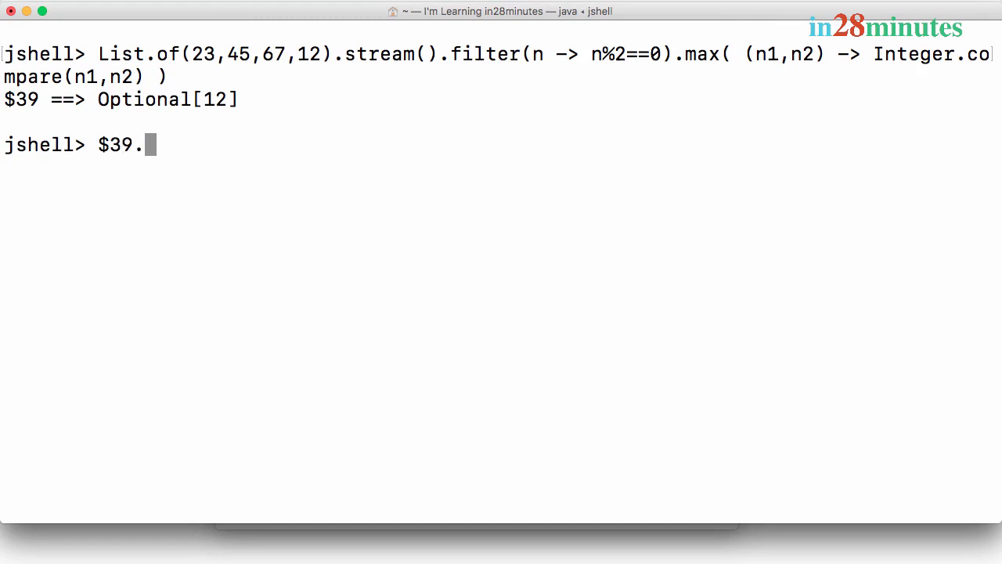
{"action": "type", "text": "get()"}
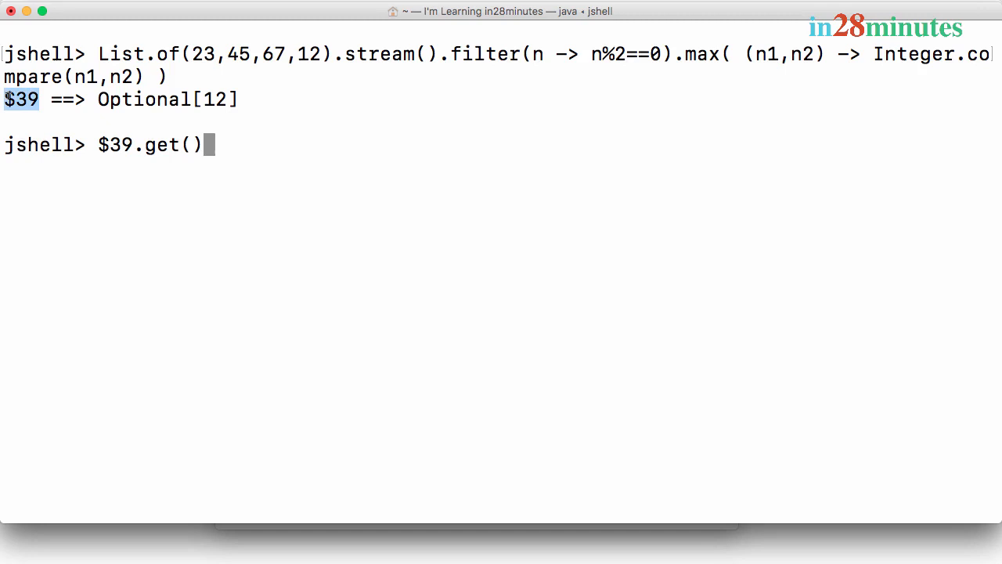
{"action": "mouse_move", "coordinate": [348, 160]}
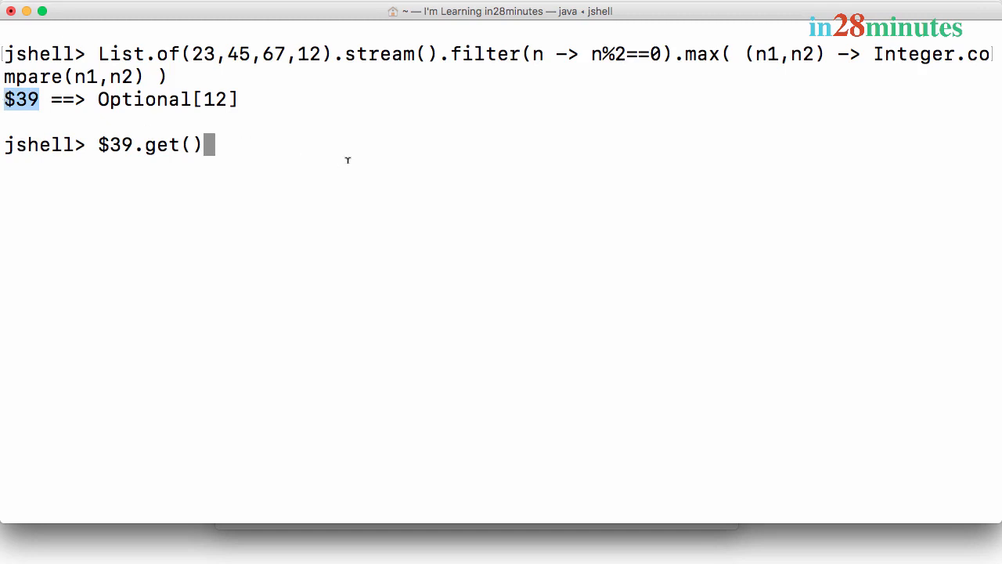
{"action": "key", "text": "Return"}
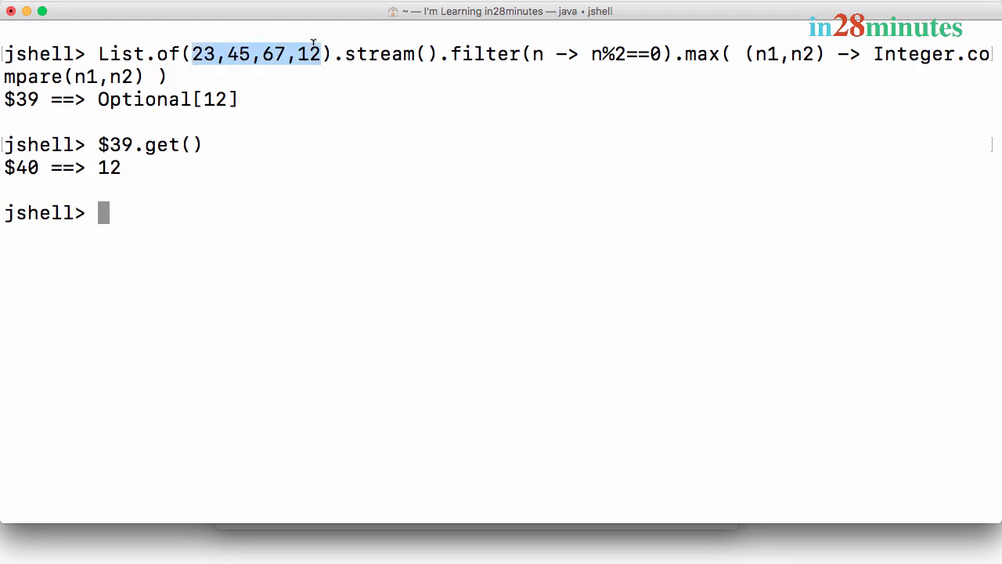
{"action": "mouse_move", "coordinate": [841, 41]}
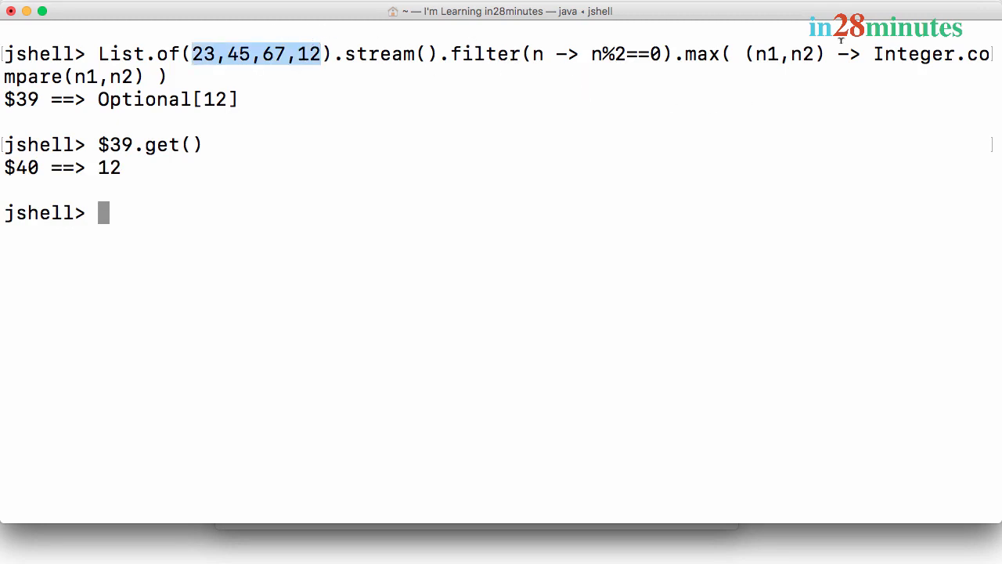
Evaluate $39.isPresent(), which returns true.
{"action": "type", "text": "$39.get("}
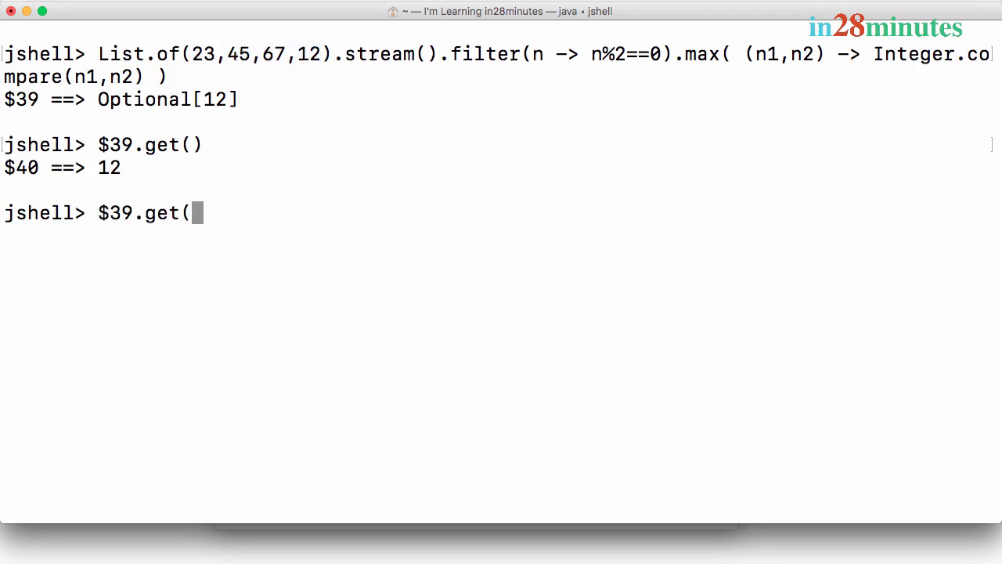
{"action": "key", "text": "Backspace"}
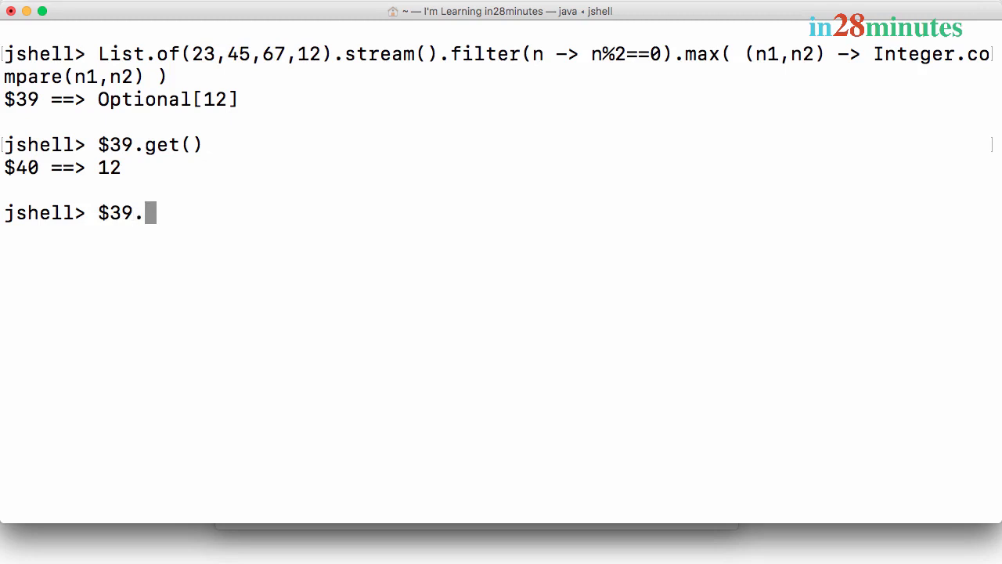
{"action": "type", "text": "isPresent()"}
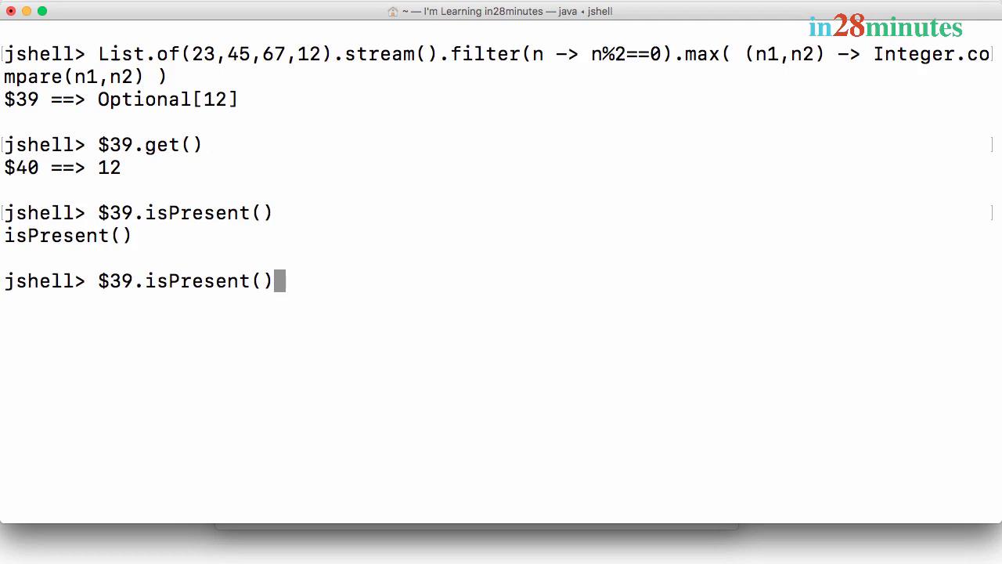
{"action": "key", "text": "Return"}
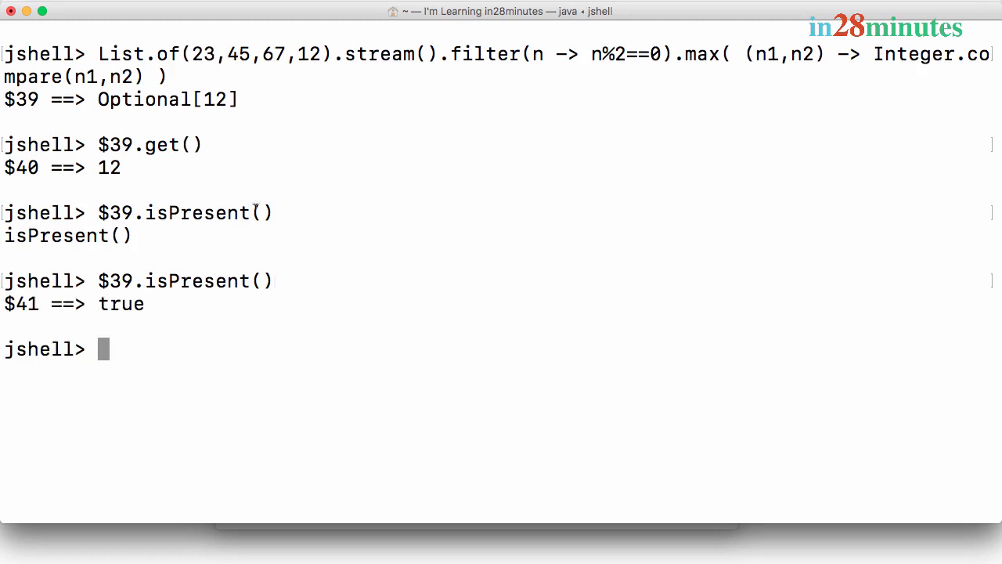
{"action": "type", "text": "$39.isPresent()"}
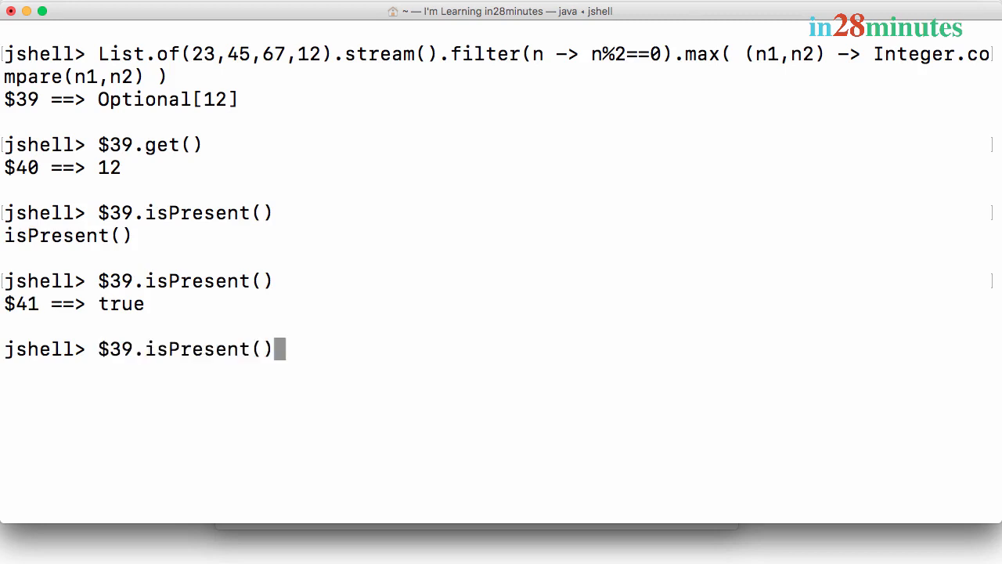
Rerun the stream over List.of(23,45,67), giving $42 as Optional.empty, and highlight it.
{"action": "key", "text": "Up"}
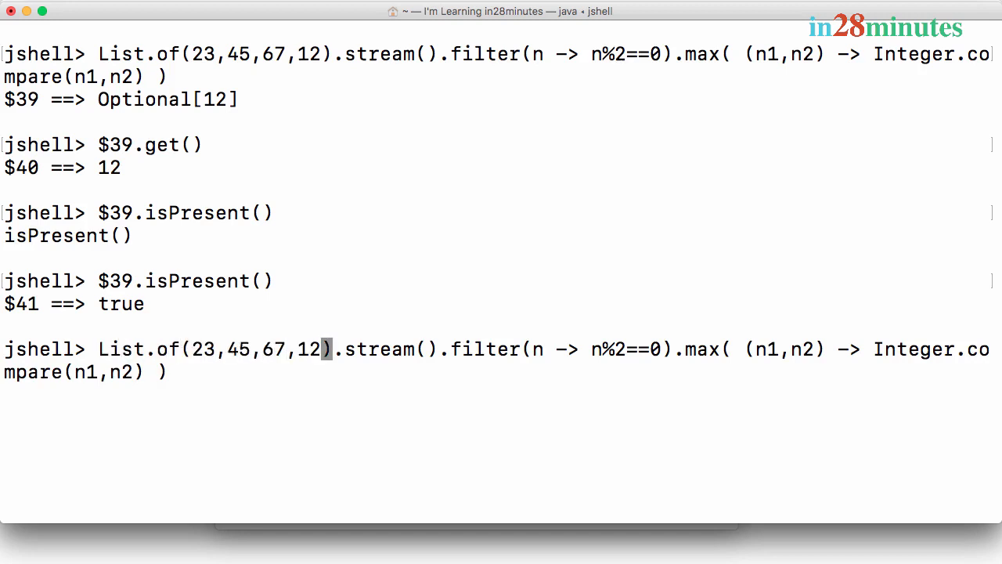
{"action": "key", "text": "Backspace"}
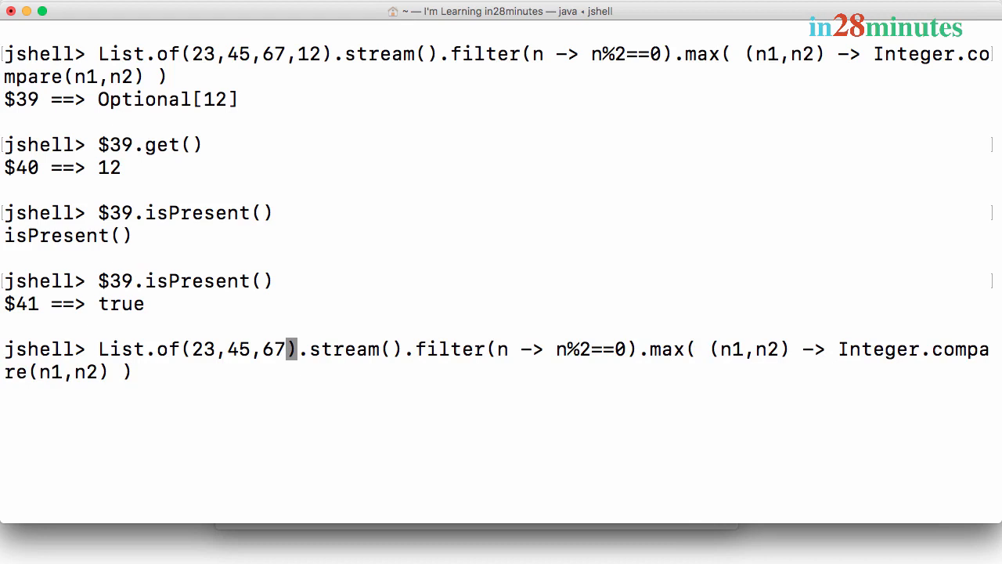
{"action": "mouse_move", "coordinate": [655, 337]}
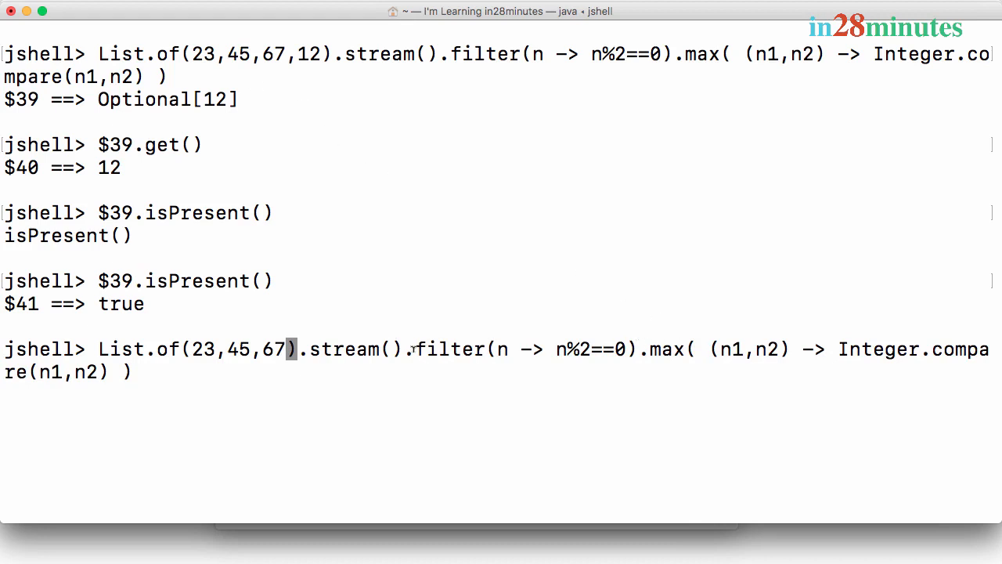
{"action": "key", "text": "Return"}
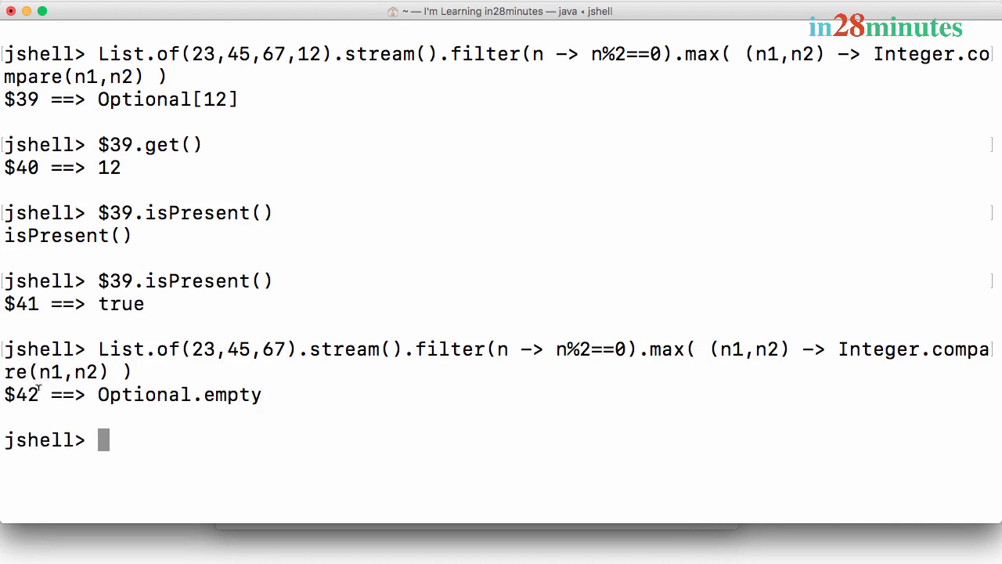
{"action": "double_click", "coordinate": [22, 394]}
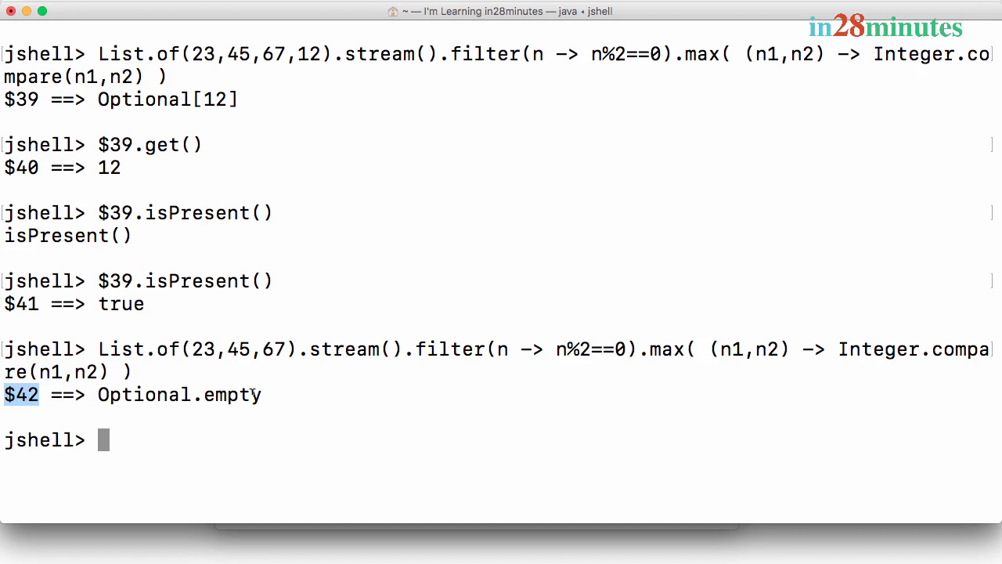
Evaluate $42.isPresent(), which returns false for the empty Optional.
{"action": "type", "text": "$"}
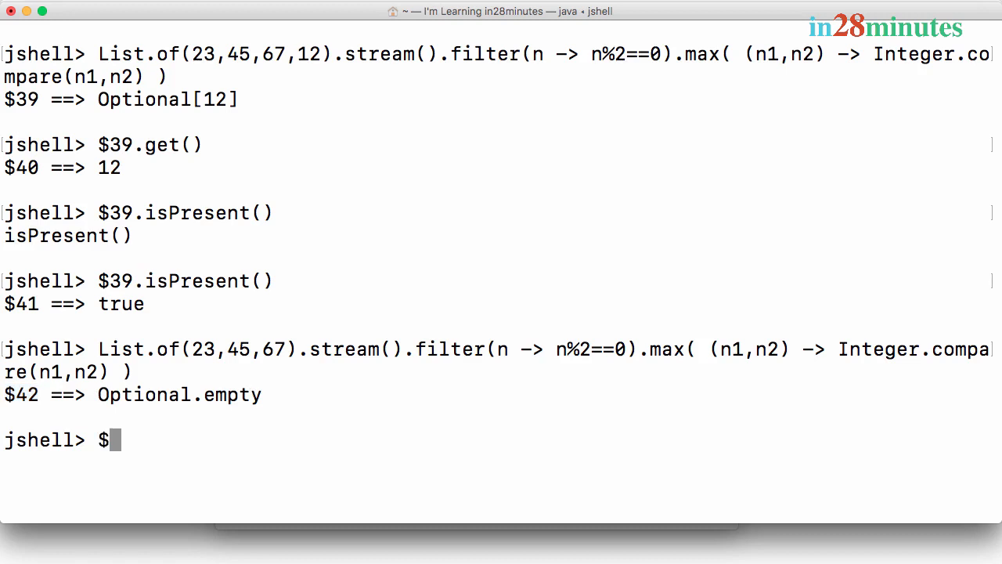
{"action": "type", "text": "42."}
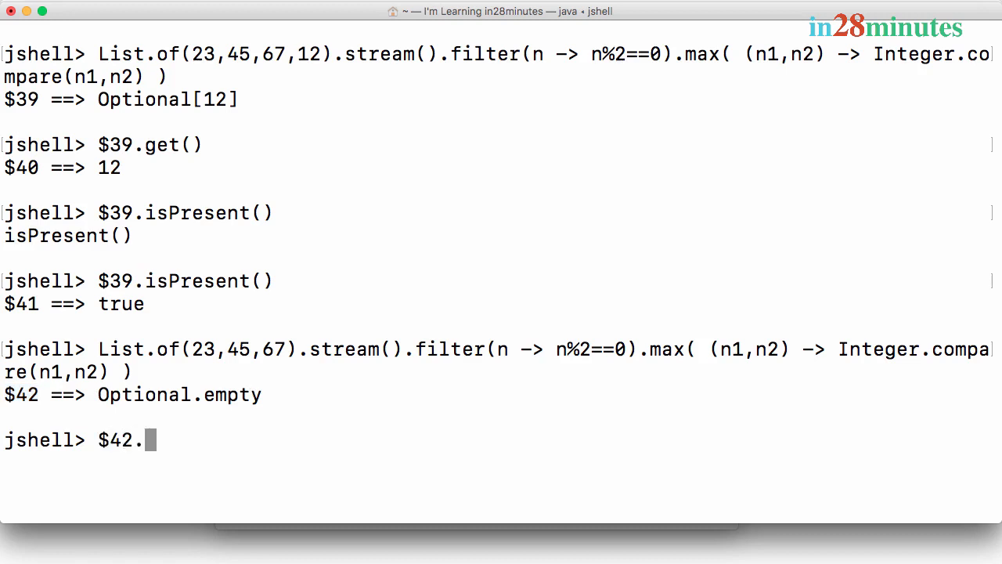
{"action": "type", "text": "isPrese"}
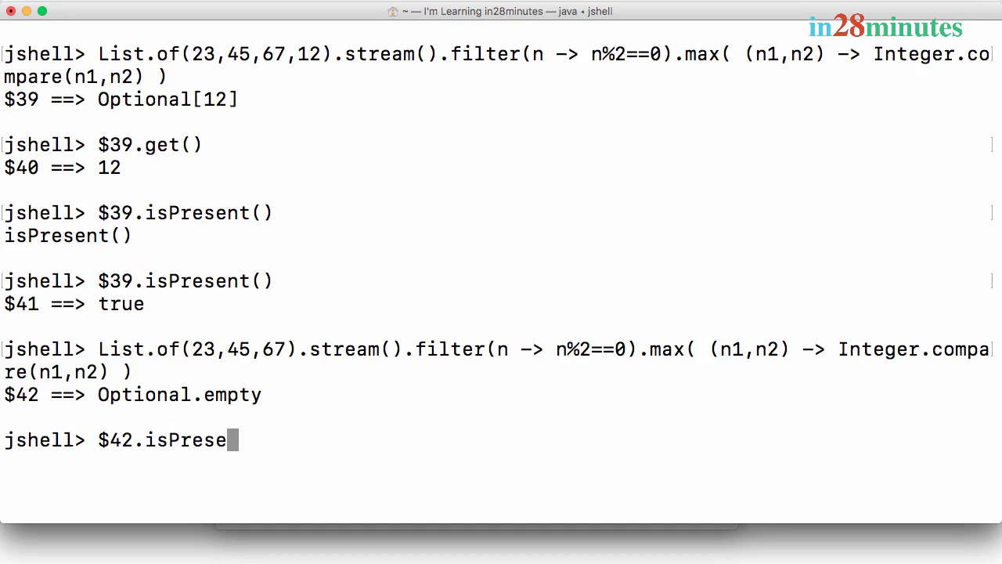
{"action": "key", "text": "Return"}
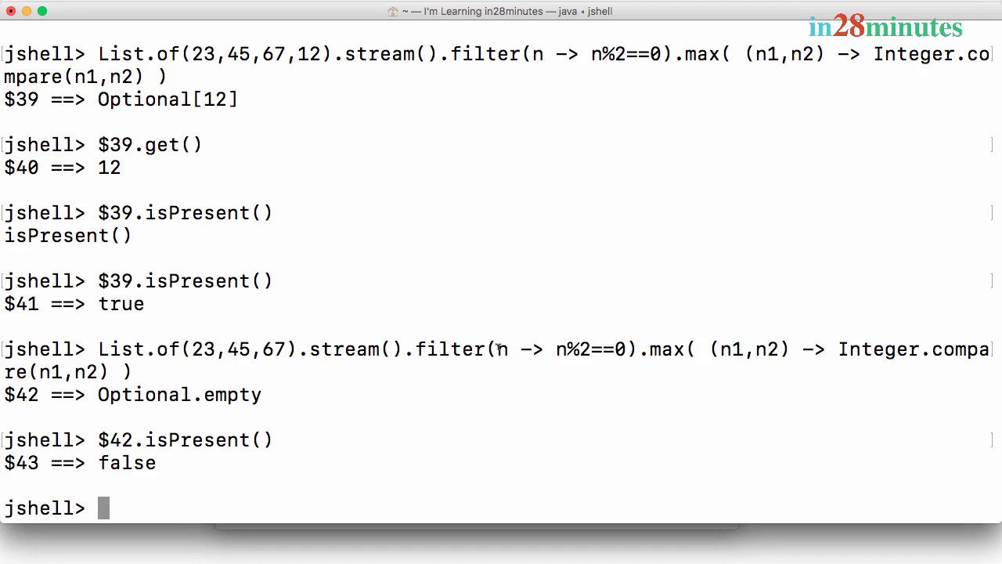
Evaluate $42.orElse(0), returning the default 0 as $45.
{"action": "type", "text": "$42"}
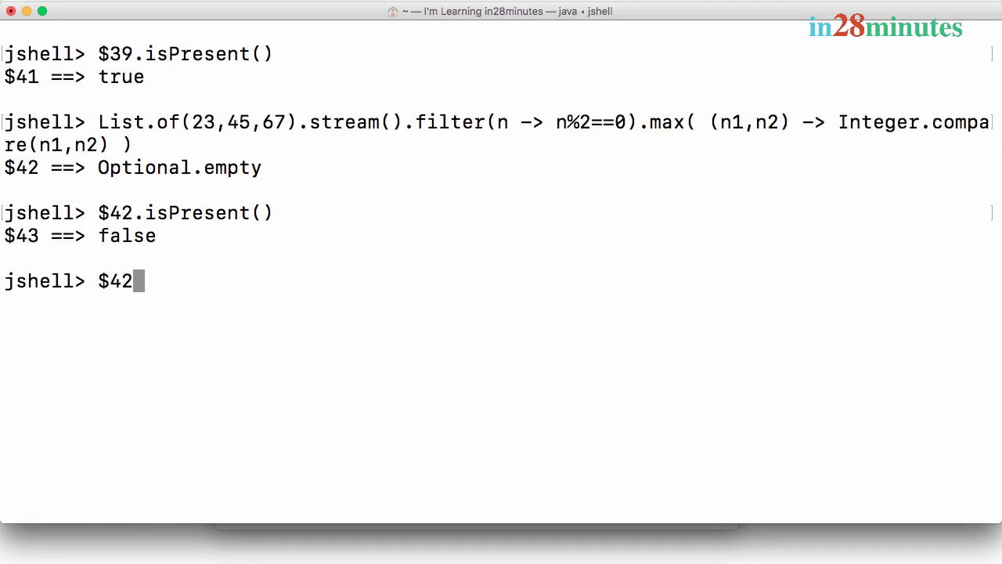
{"action": "type", "text": ".o"}
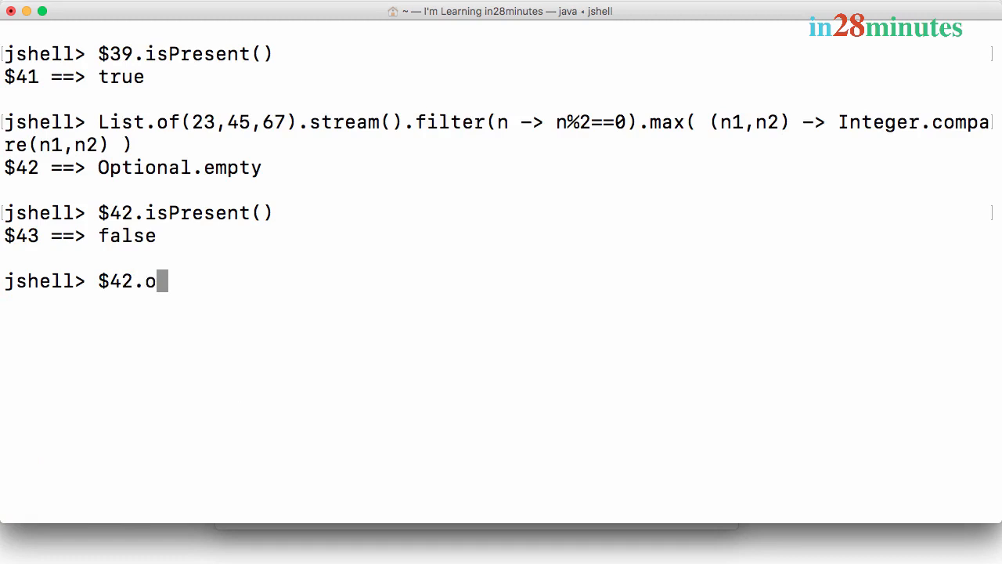
{"action": "type", "text": "rElse"}
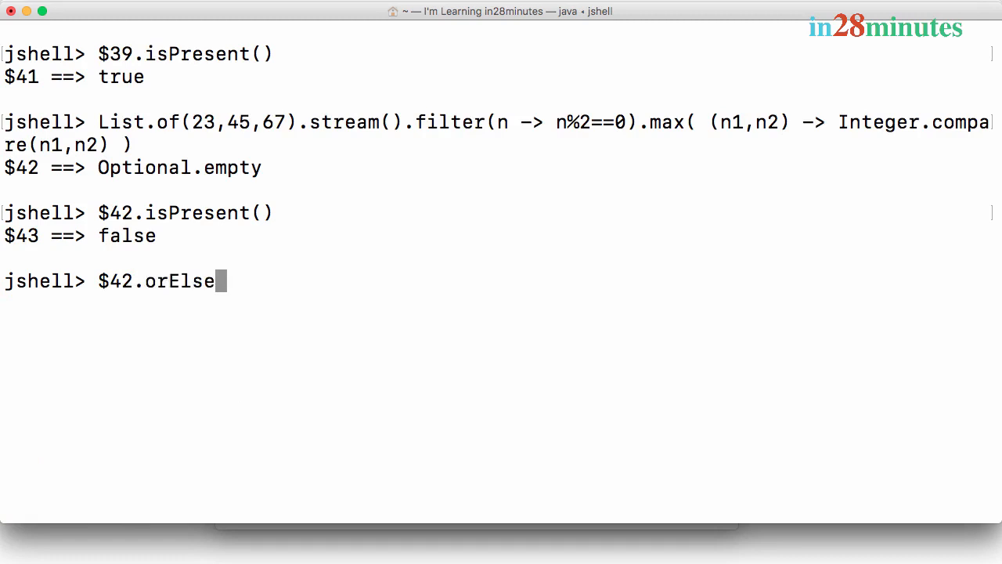
{"action": "key", "text": "Return"}
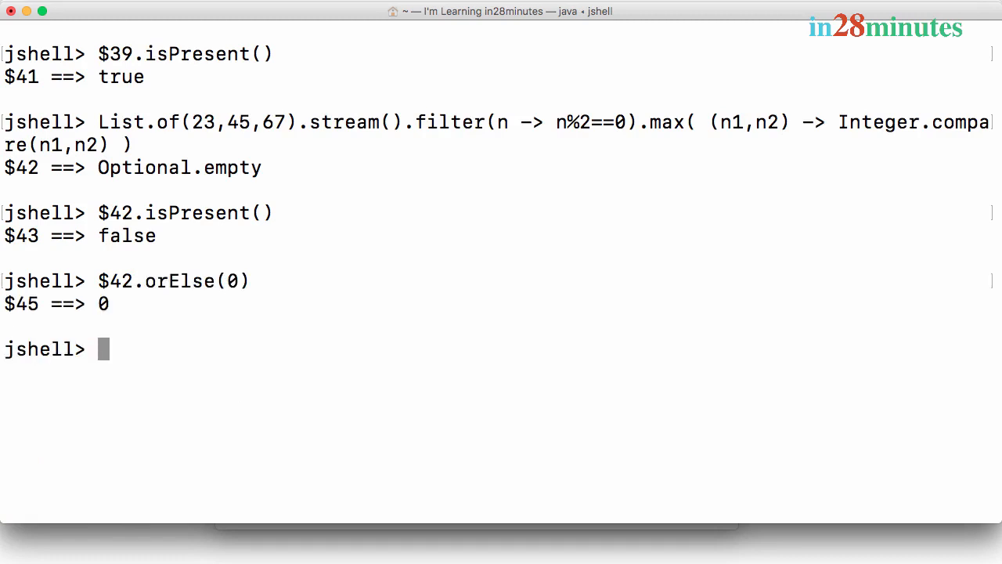
{"action": "mouse_move", "coordinate": [424, 204]}
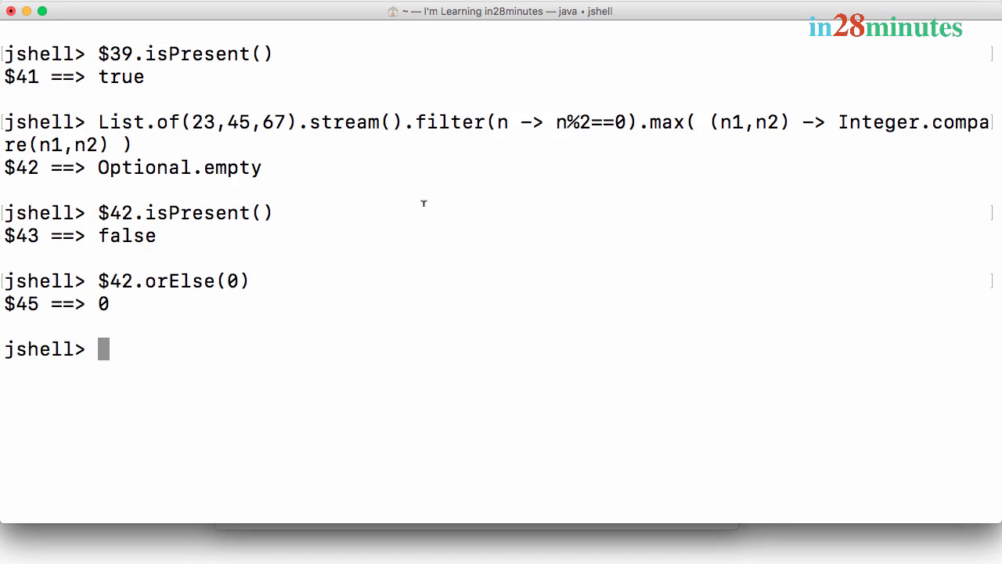
Append .orElse(0) to the stream giving $46 as 0, then add 34 to the list giving $47 as 34.
{"action": "type", "text": "$42.isPresent()"}
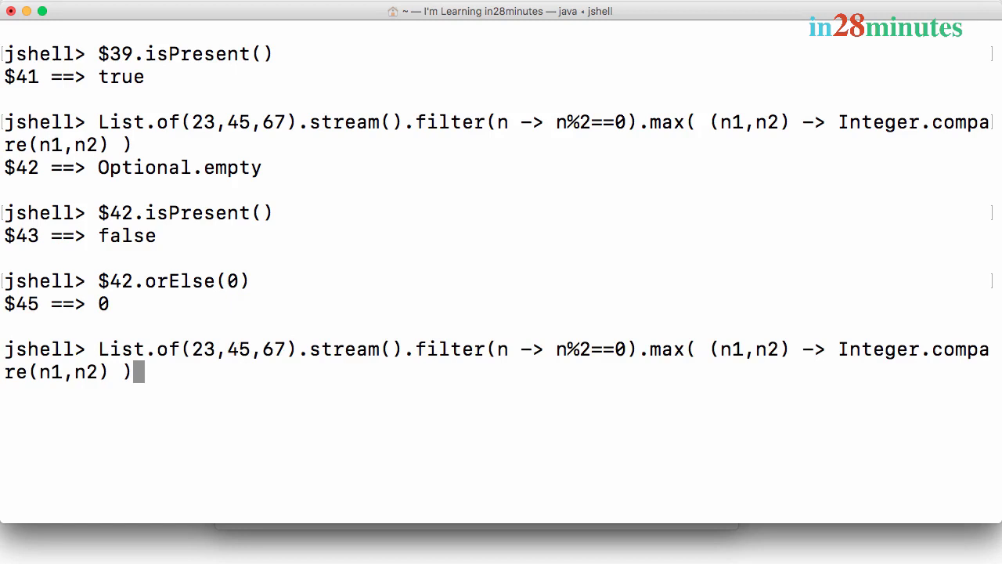
{"action": "type", "text": ".orEl"}
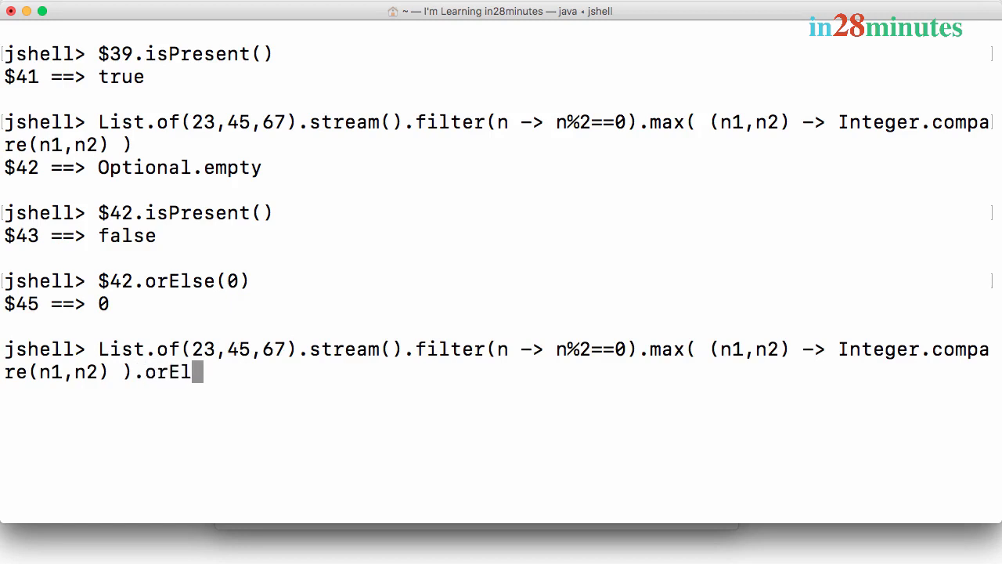
{"action": "type", "text": "se(0)"}
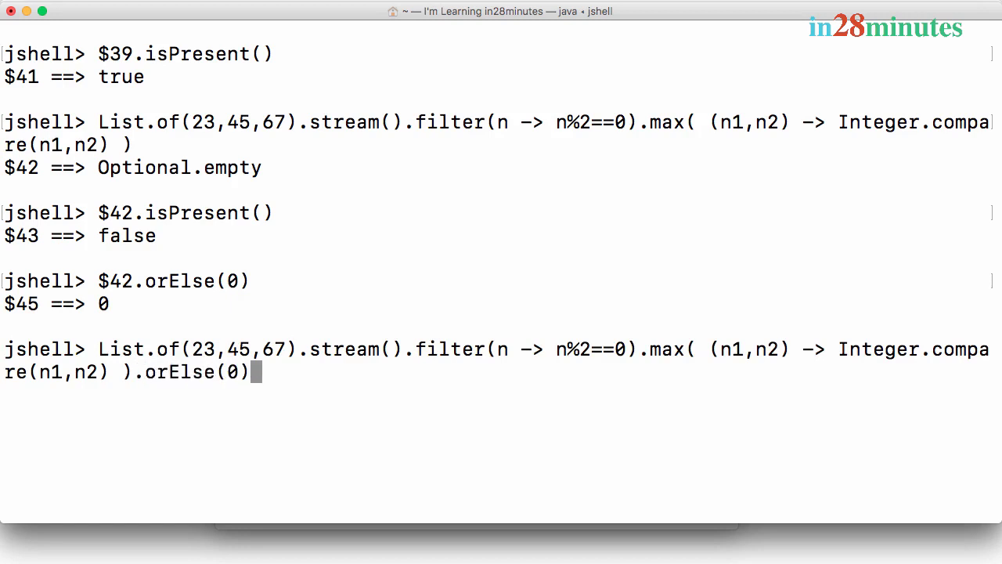
{"action": "key", "text": "Return"}
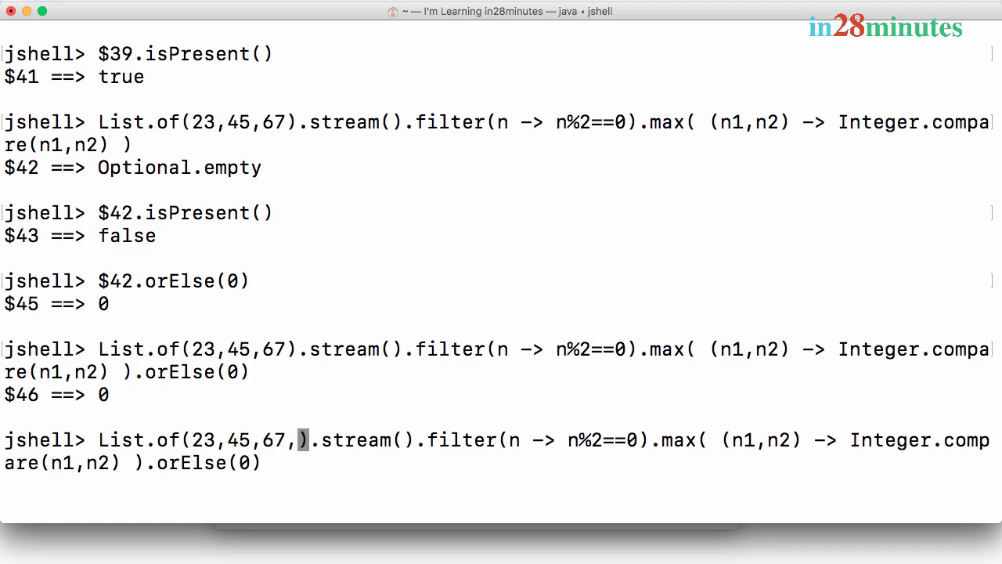
{"action": "type", "text": "34"}
{"action": "key", "text": "Return"}
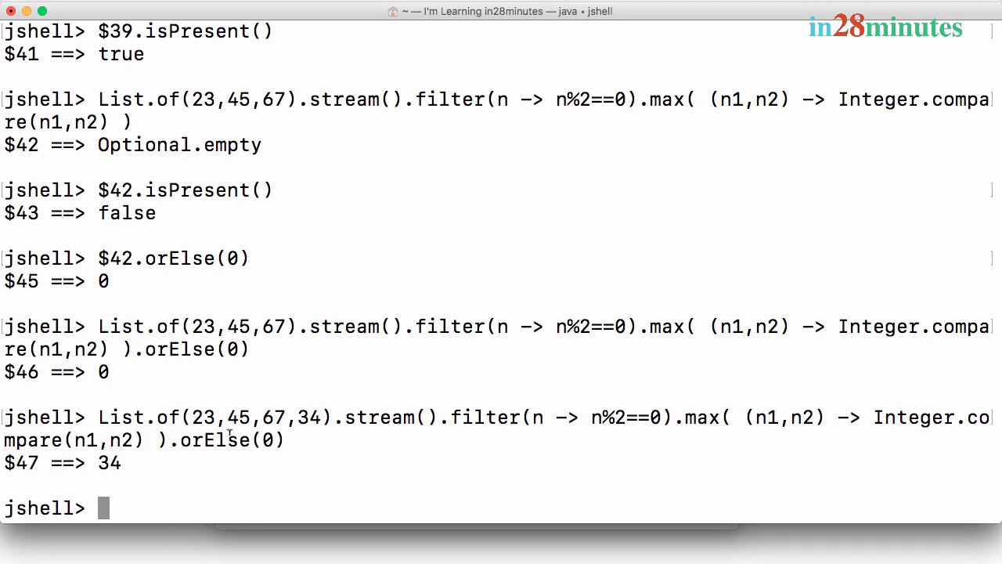
{"action": "mouse_move", "coordinate": [354, 448]}
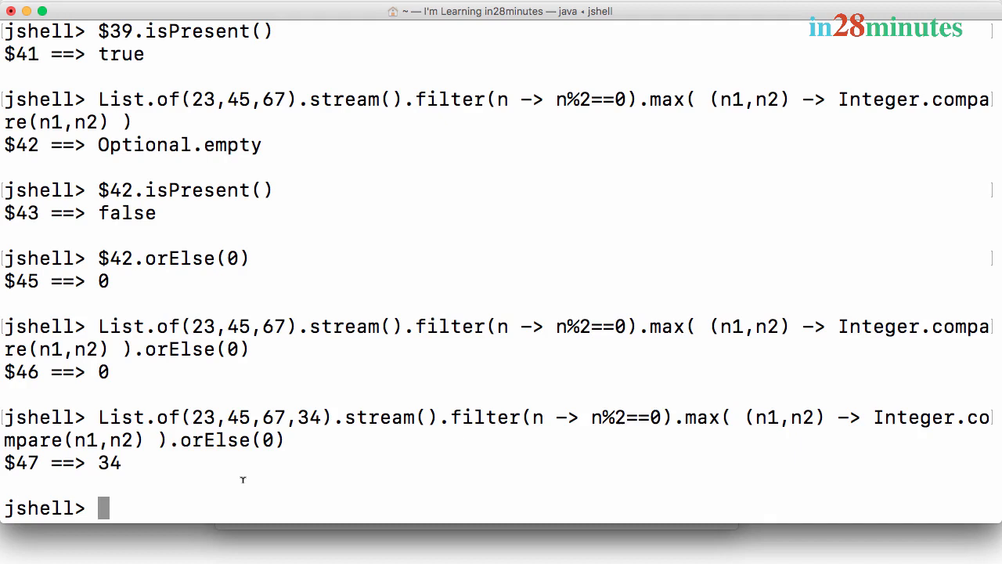
{"action": "mouse_move", "coordinate": [681, 345]}
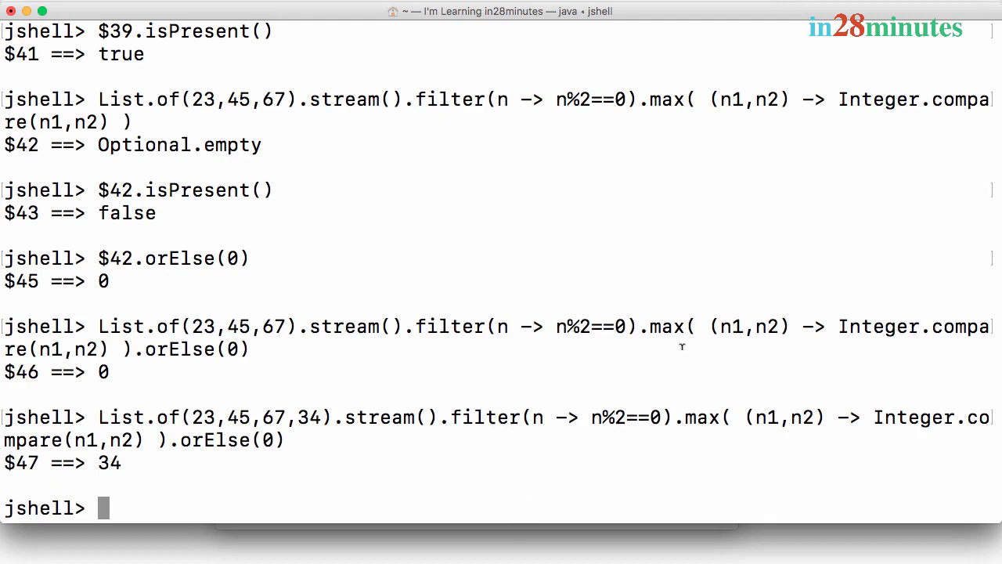
{"action": "double_click", "coordinate": [666, 327]}
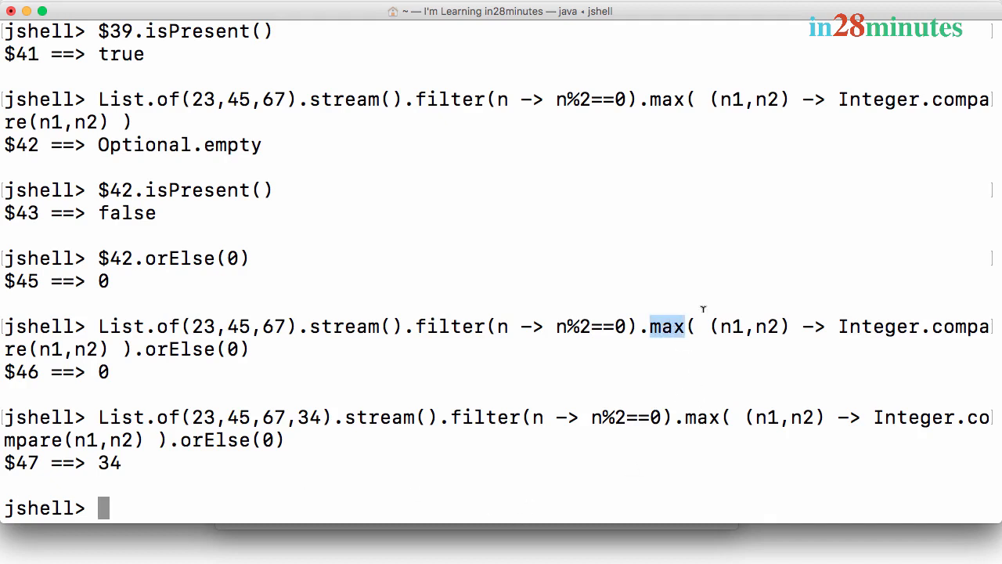
{"action": "mouse_move", "coordinate": [687, 236]}
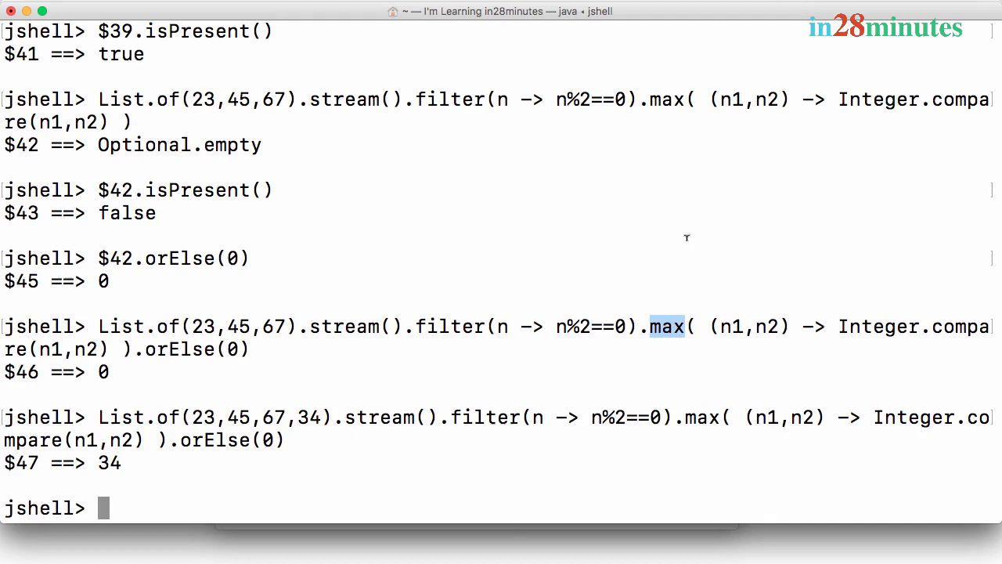
{"action": "mouse_move", "coordinate": [755, 290]}
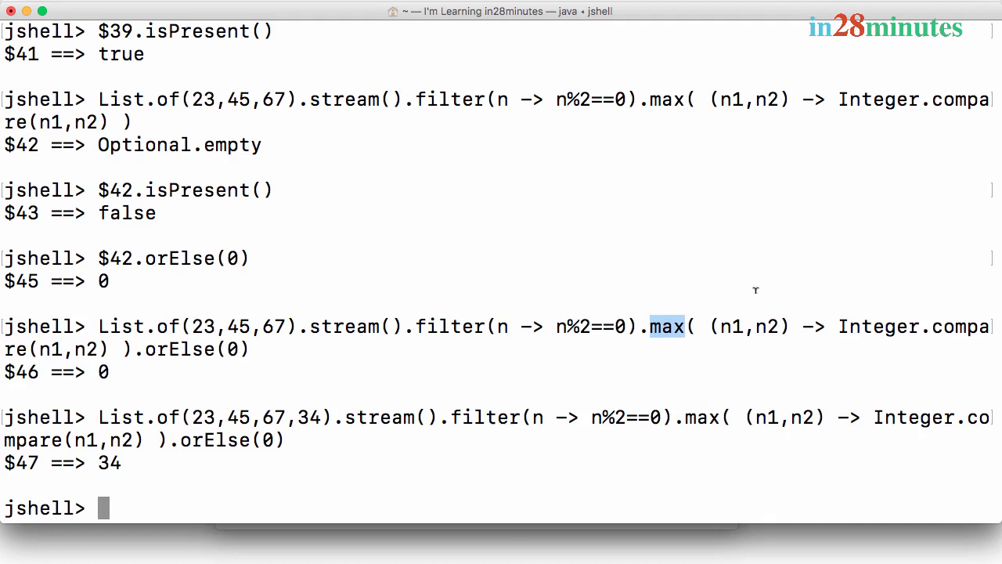
{"action": "mouse_move", "coordinate": [811, 335]}
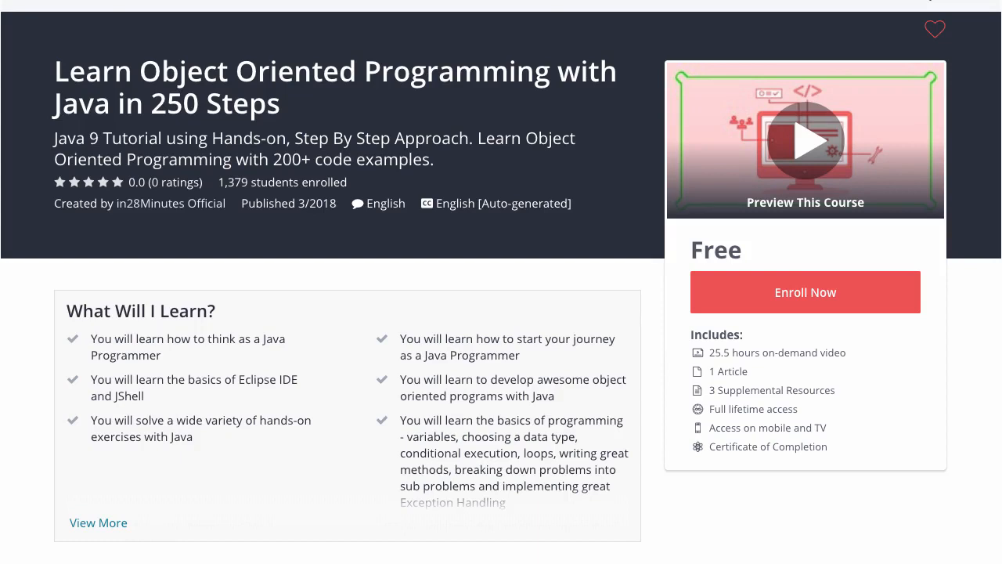
Browse the Java in 250 Steps Udemy course page down to its installation links and code snippets.
{"action": "left_click", "coordinate": [805, 141]}
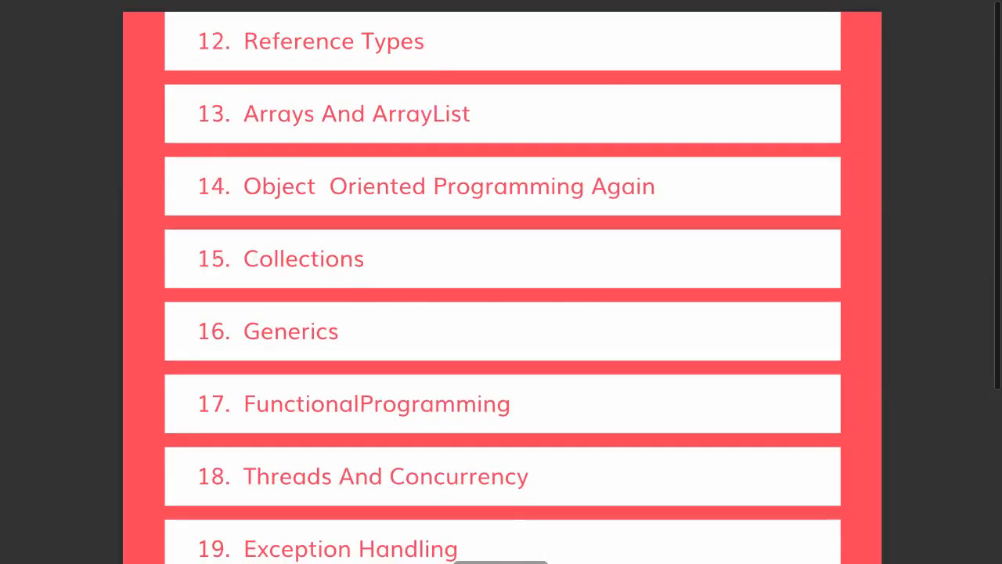
{"action": "scroll", "scroll_direction": "down", "scroll_amount": 3}
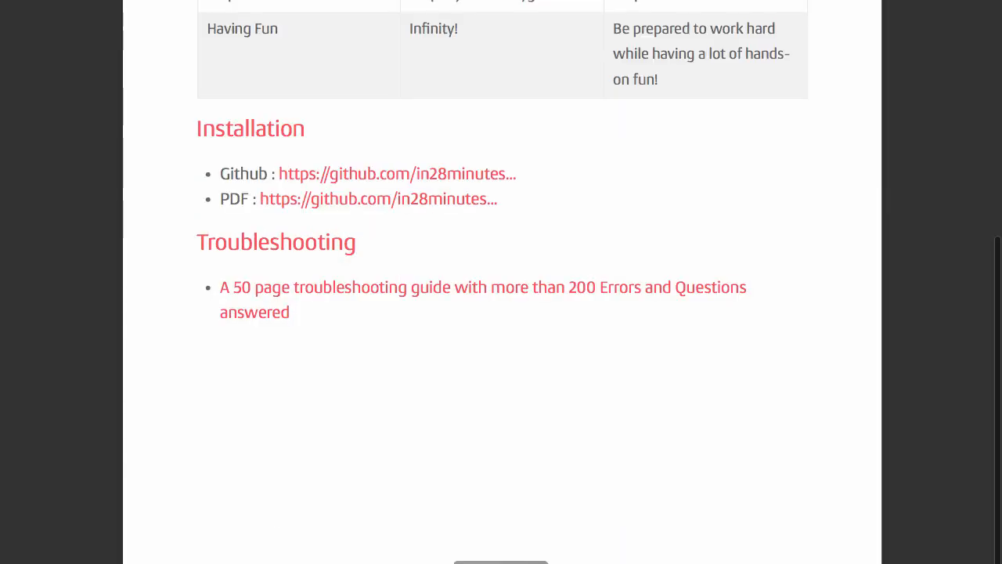
{"action": "scroll", "scroll_direction": "up", "scroll_amount": 3}
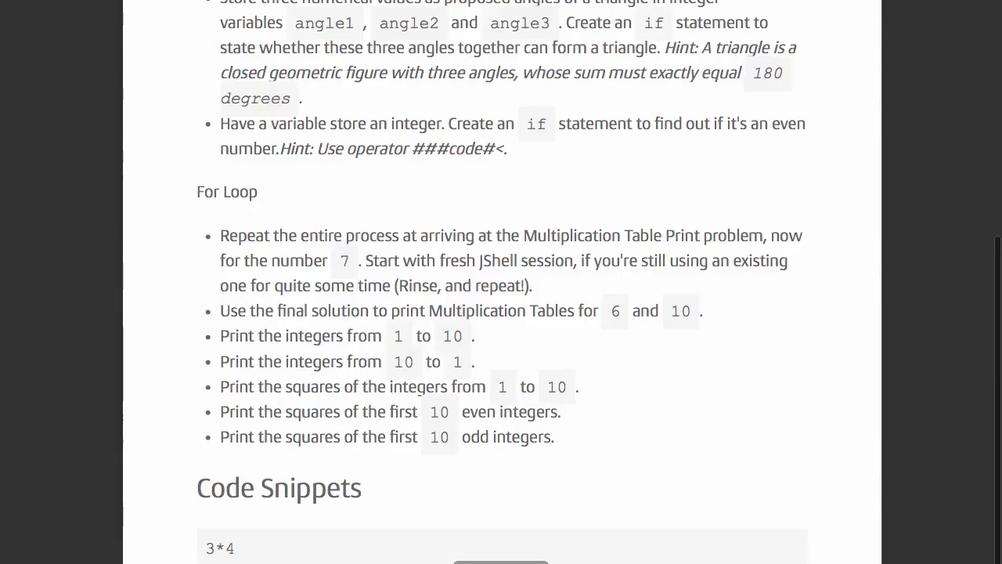
{"action": "scroll", "scroll_direction": "down", "scroll_amount": 3}
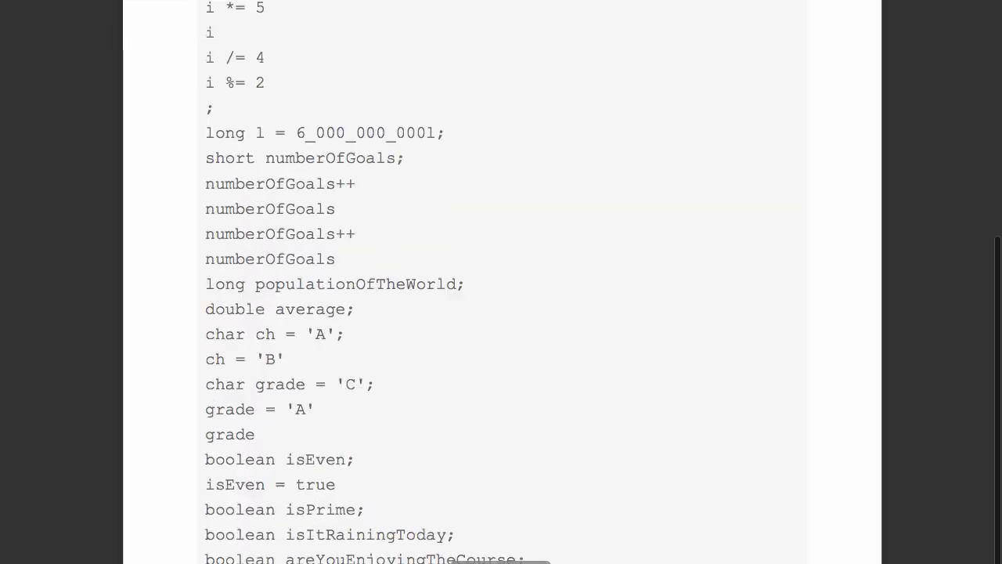